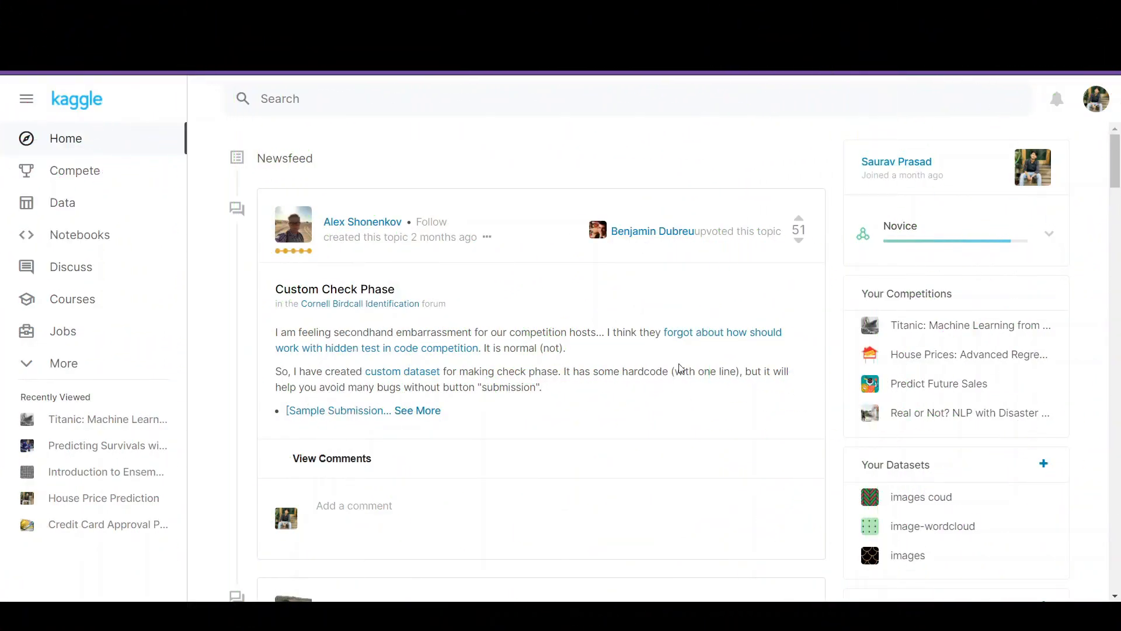
mouse_move(394, 174)
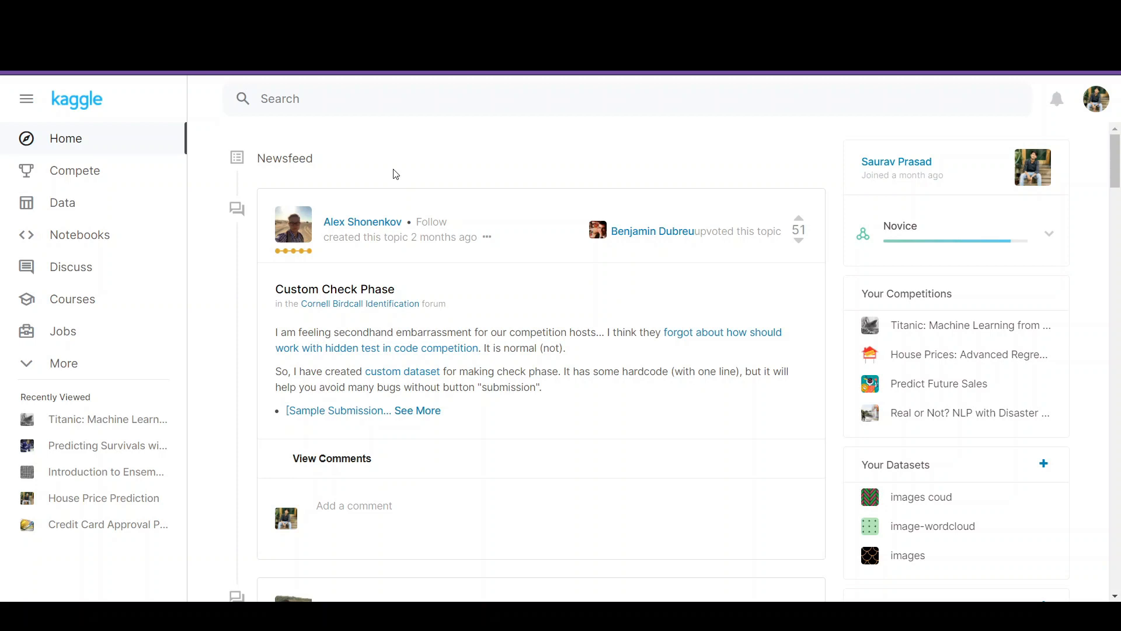
mouse_move(619, 287)
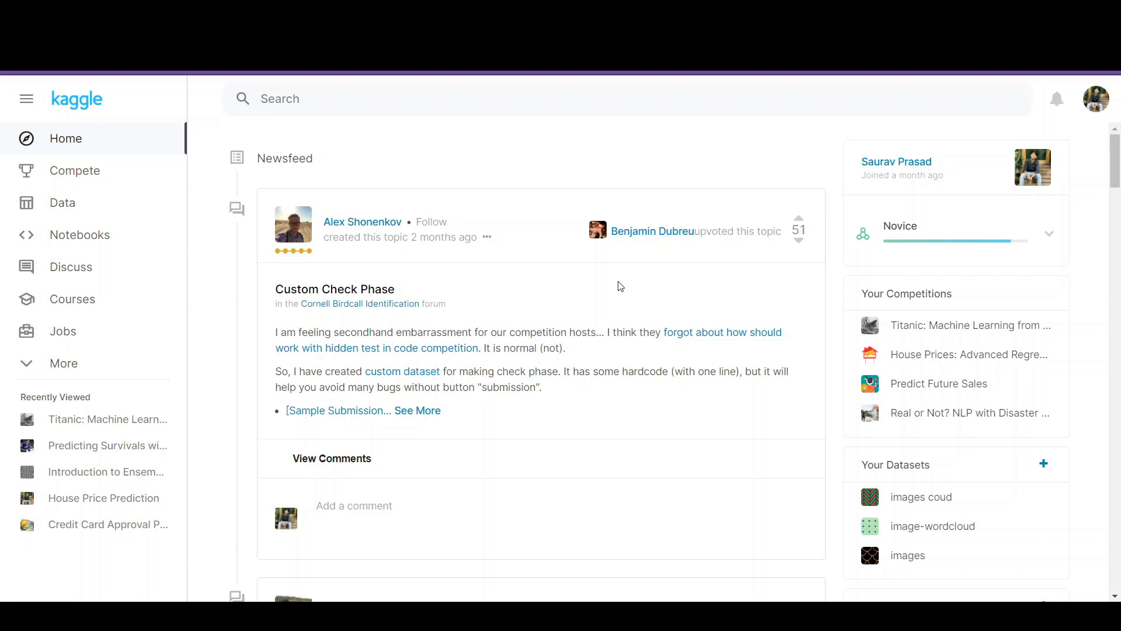
mouse_move(618, 286)
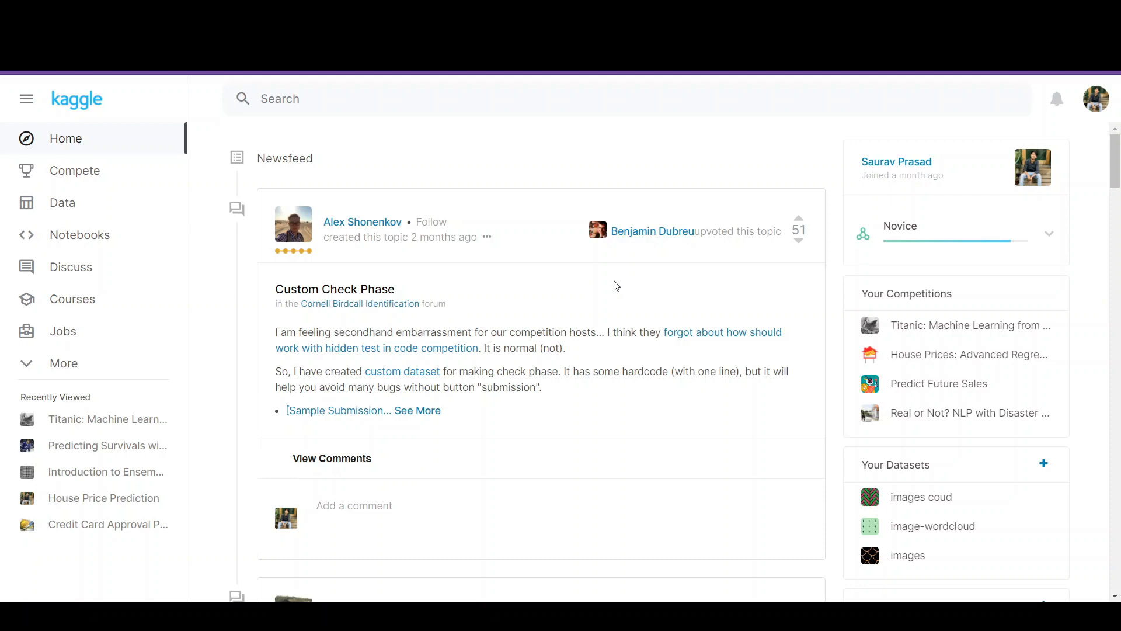
mouse_move(608, 306)
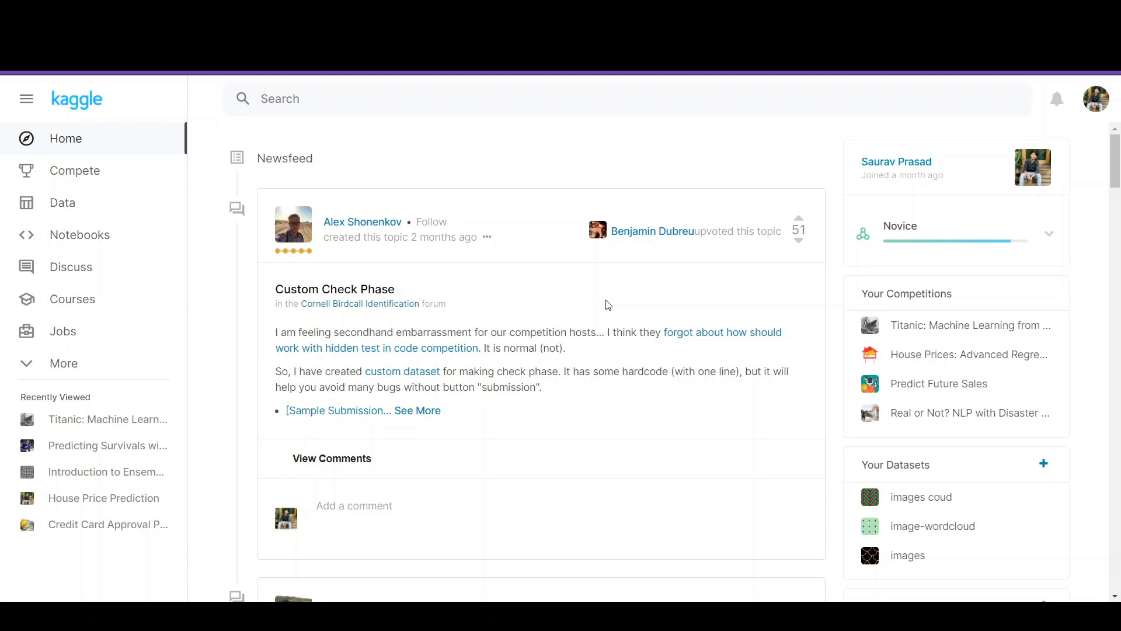
mouse_move(339, 206)
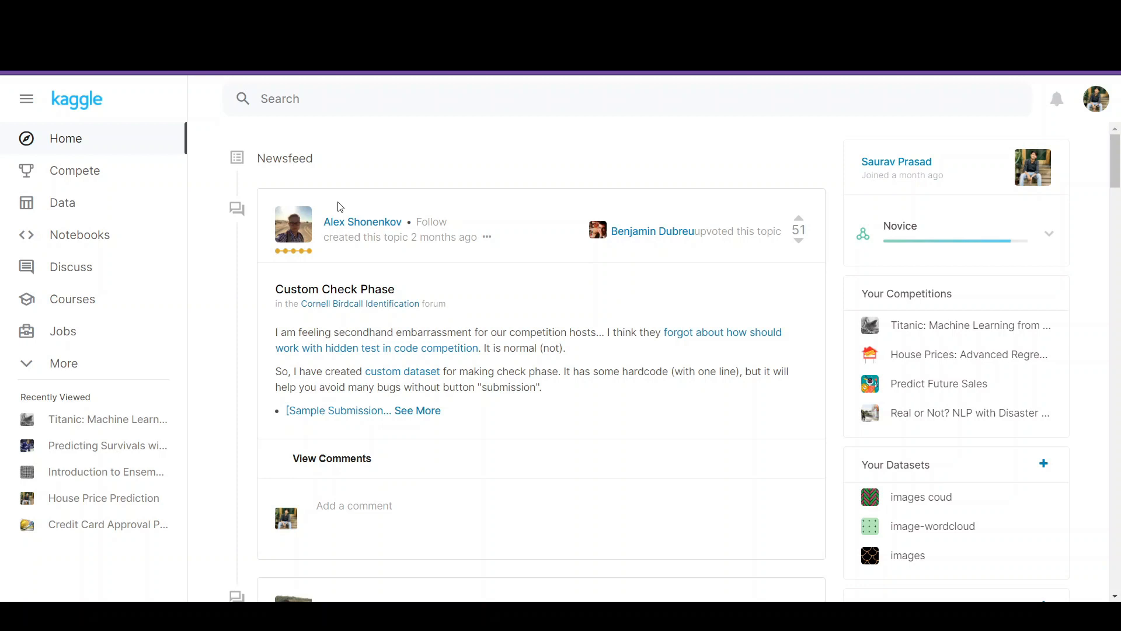
mouse_move(176, 164)
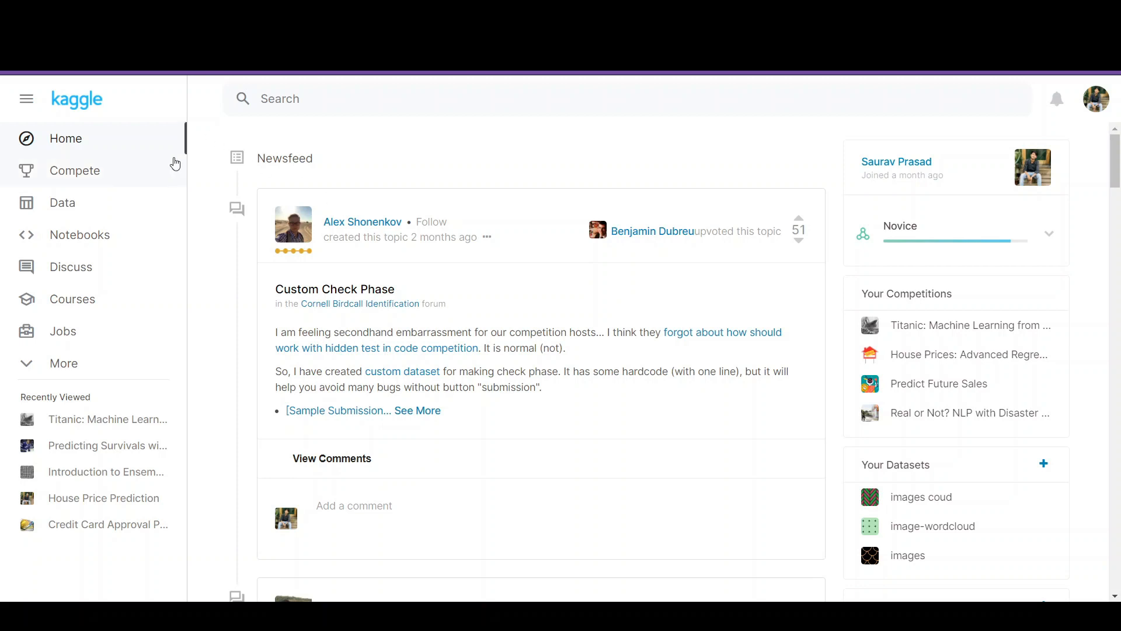
mouse_move(942, 194)
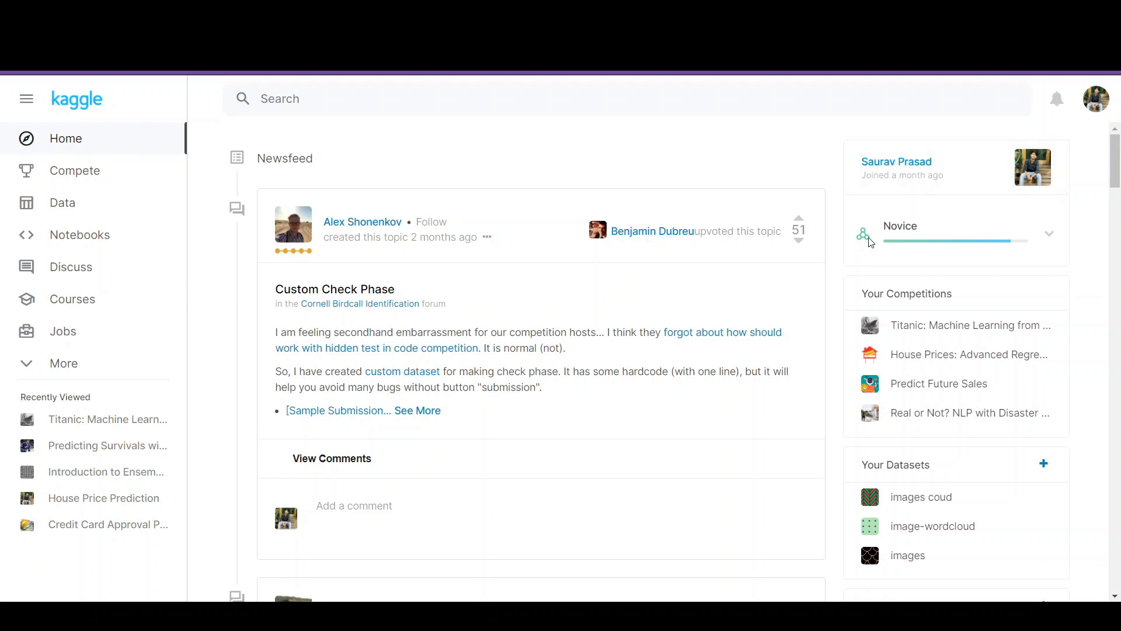
mouse_move(410, 149)
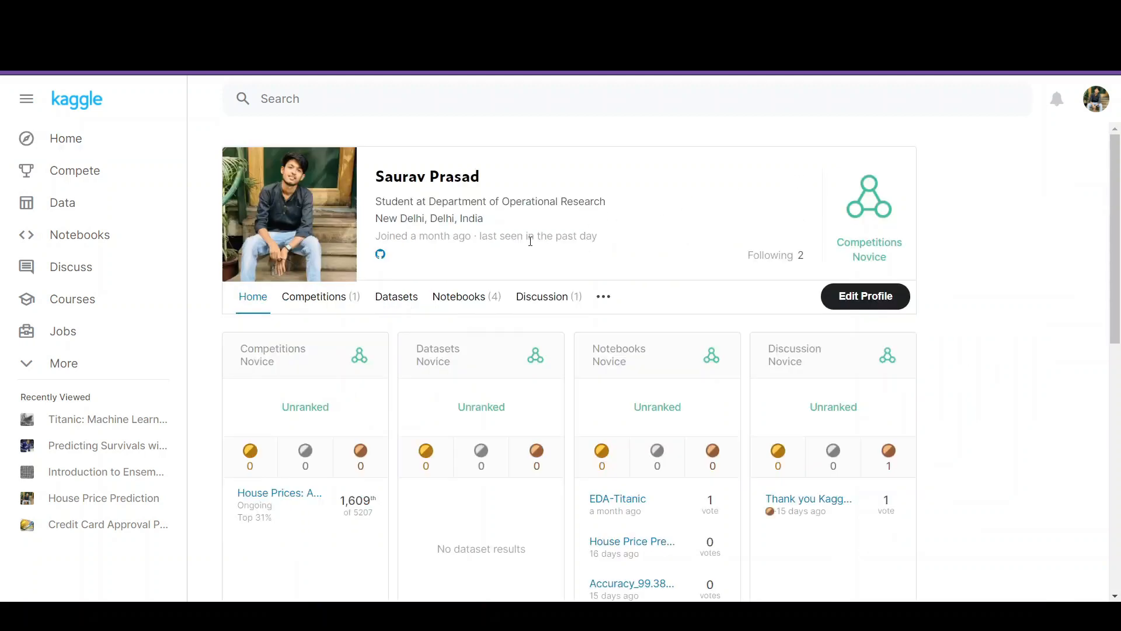
mouse_move(630, 278)
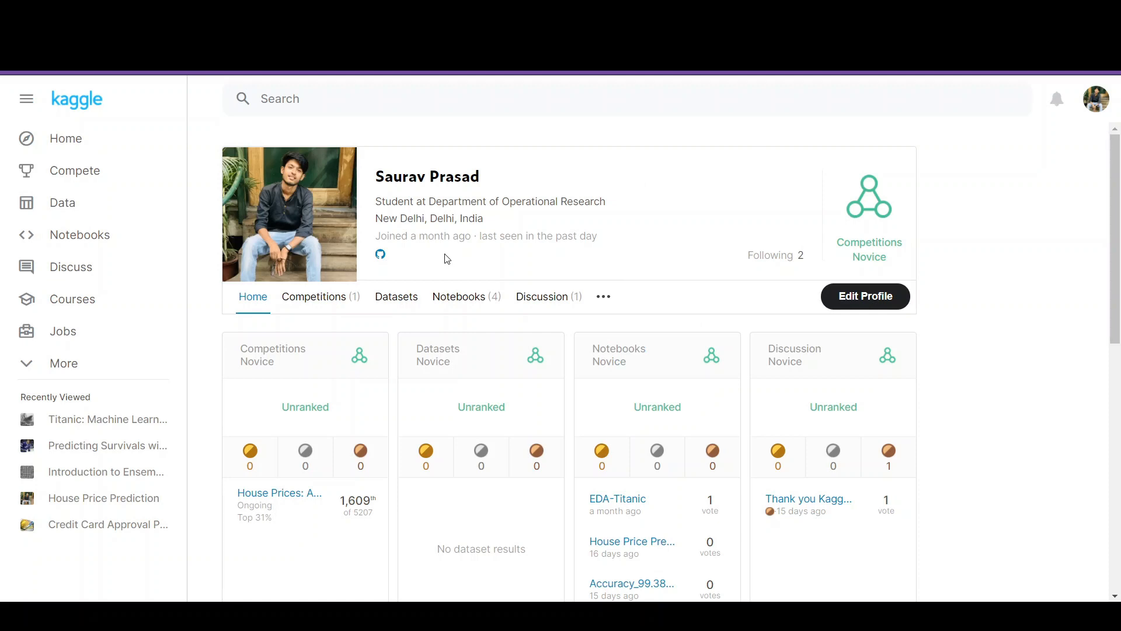
mouse_move(534, 259)
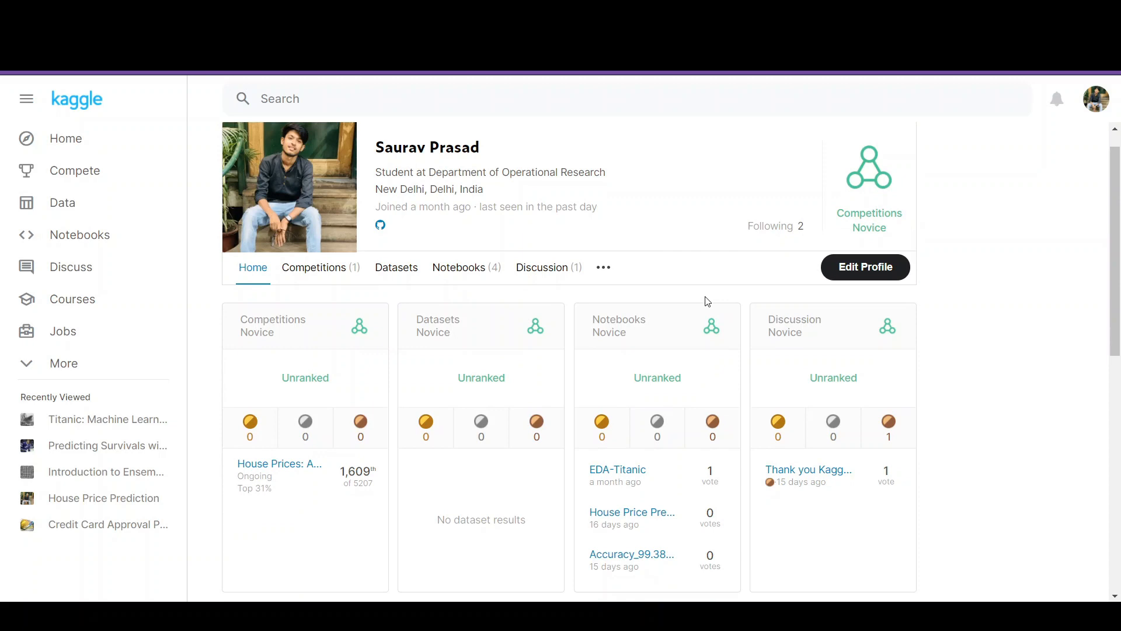
- Scroll down the profile page past the ranking cards toward the Bio section
scroll(down, 3)
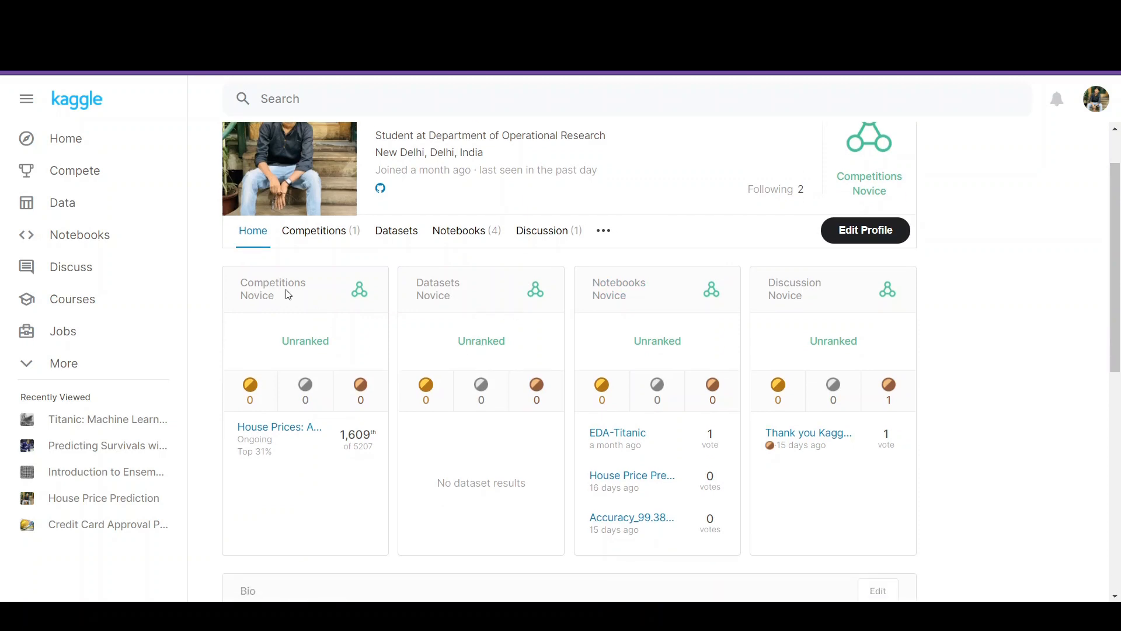
mouse_move(319, 465)
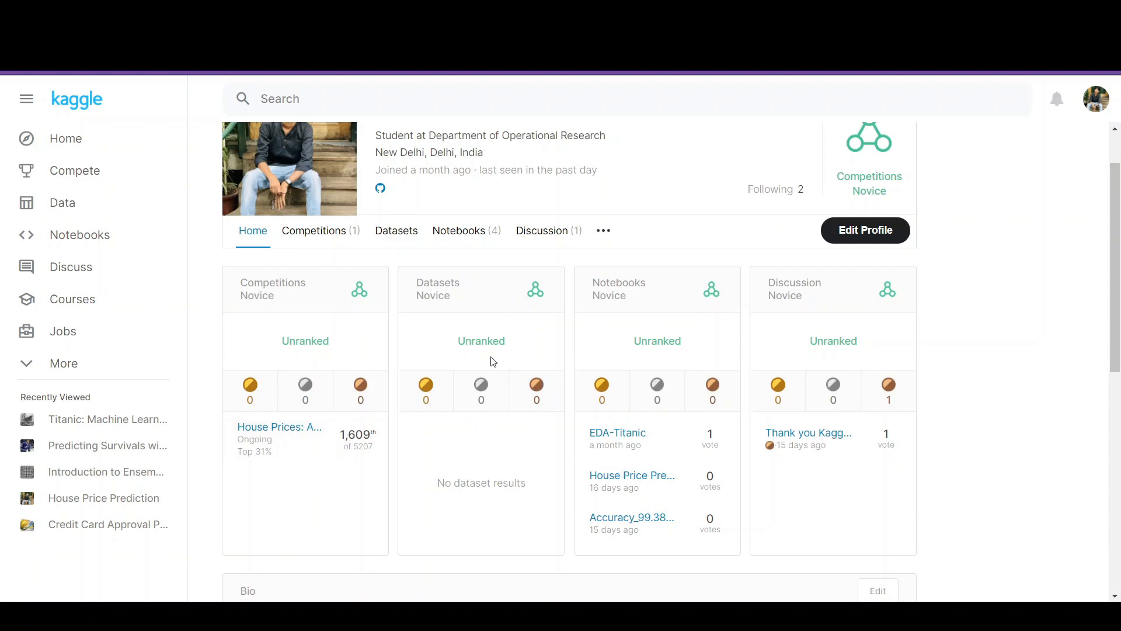
mouse_move(460, 322)
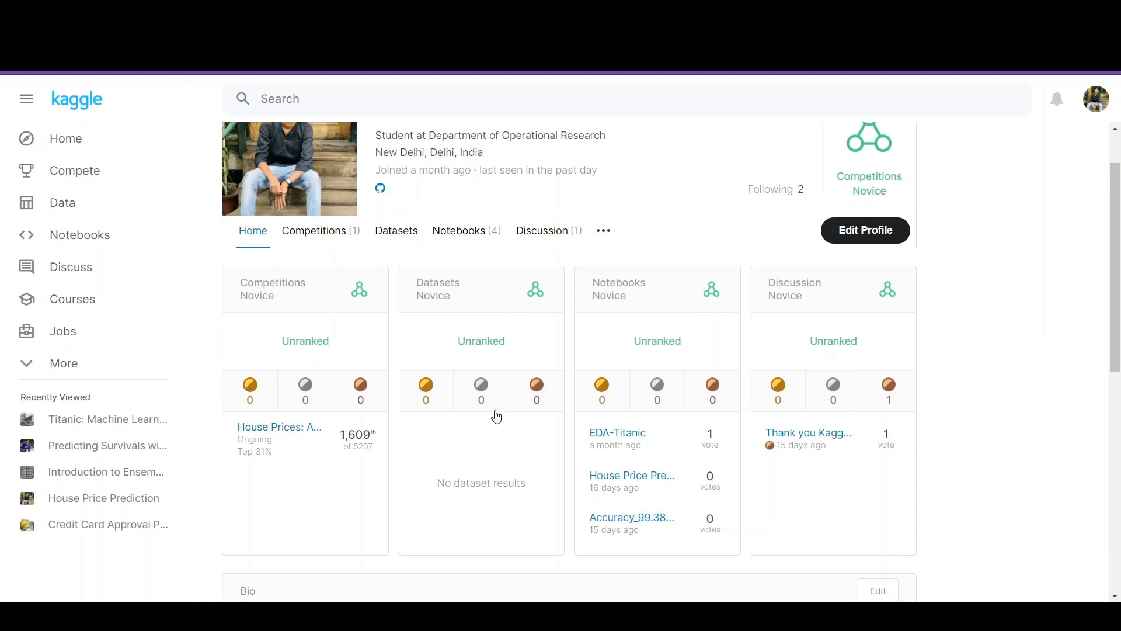
mouse_move(619, 357)
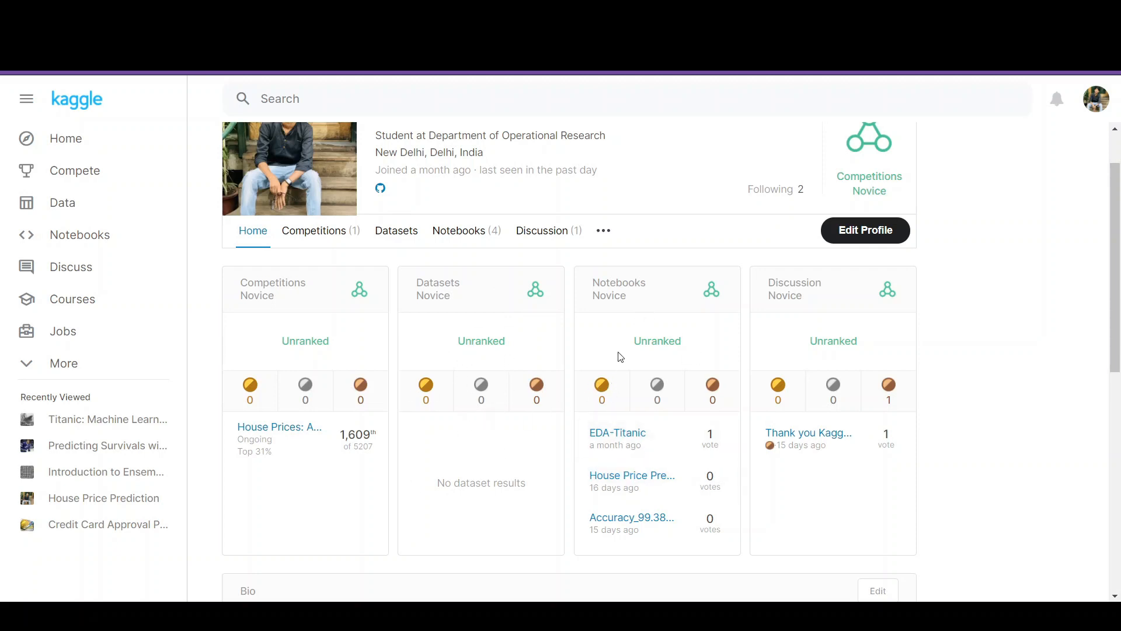
mouse_move(807, 361)
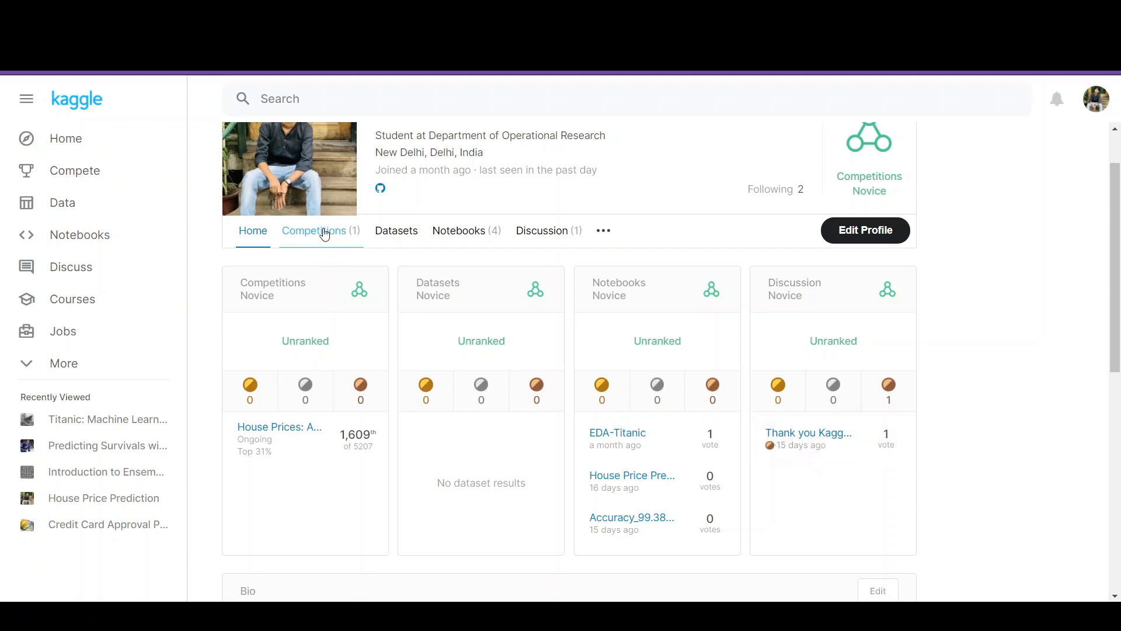
- View the profile's Competitions entries, then the Datasets list with its three private datasets
click(320, 230)
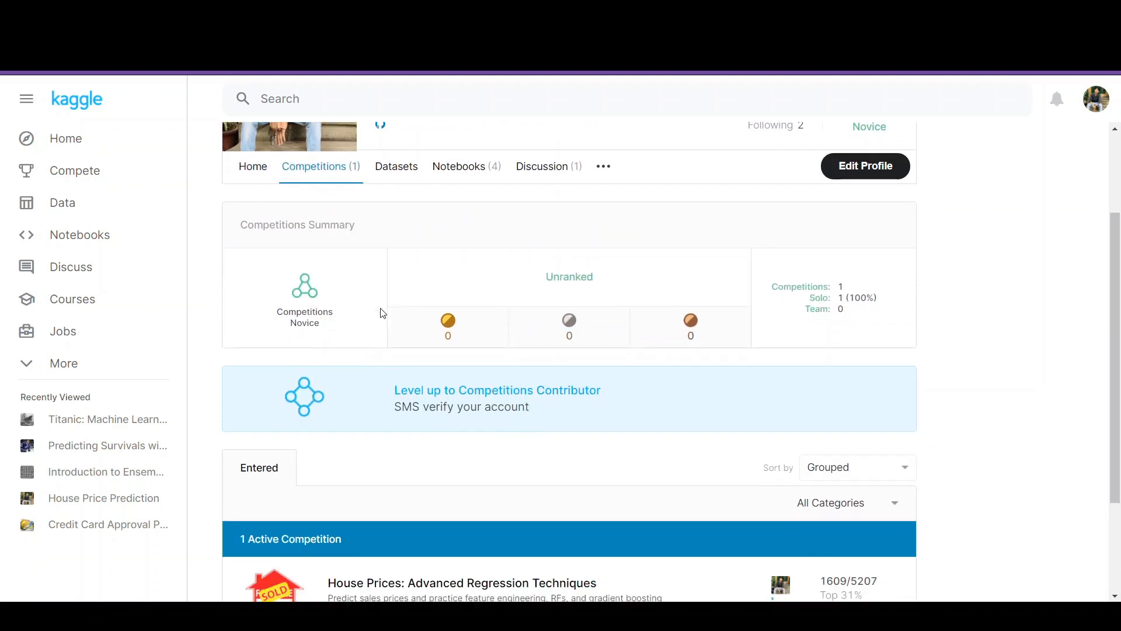
scroll(down, 3)
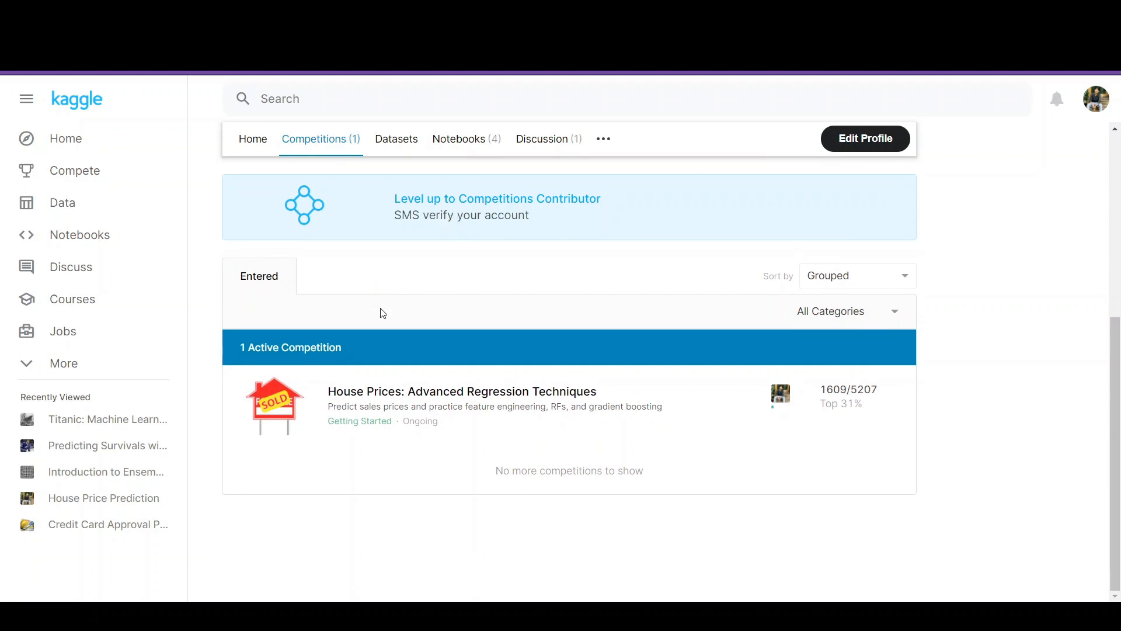
mouse_move(575, 445)
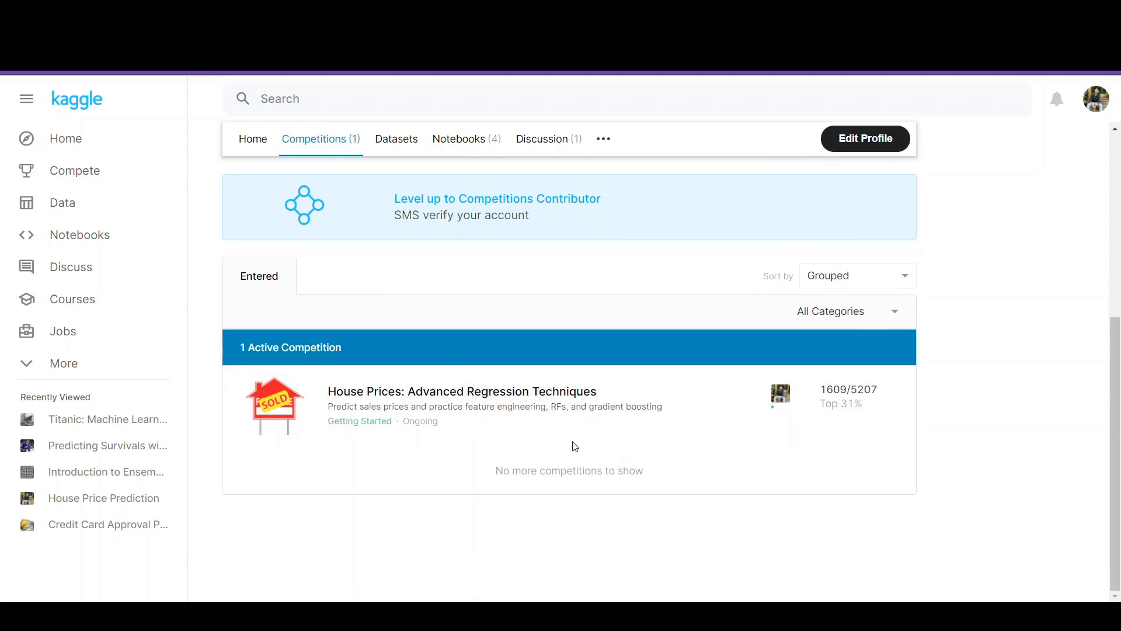
mouse_move(559, 466)
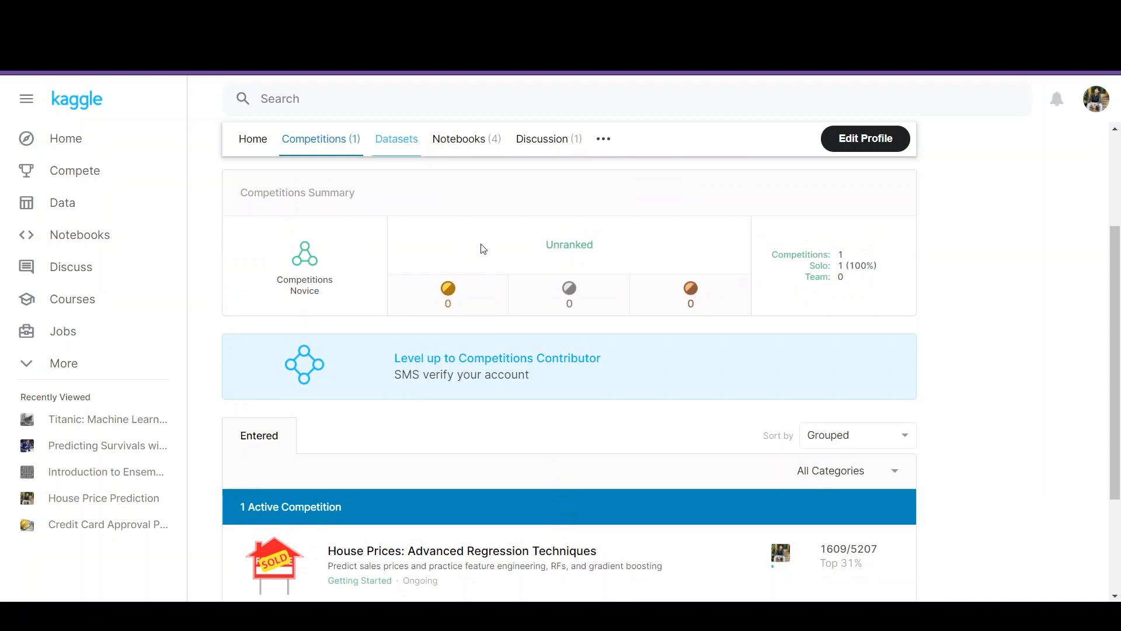
click(396, 139)
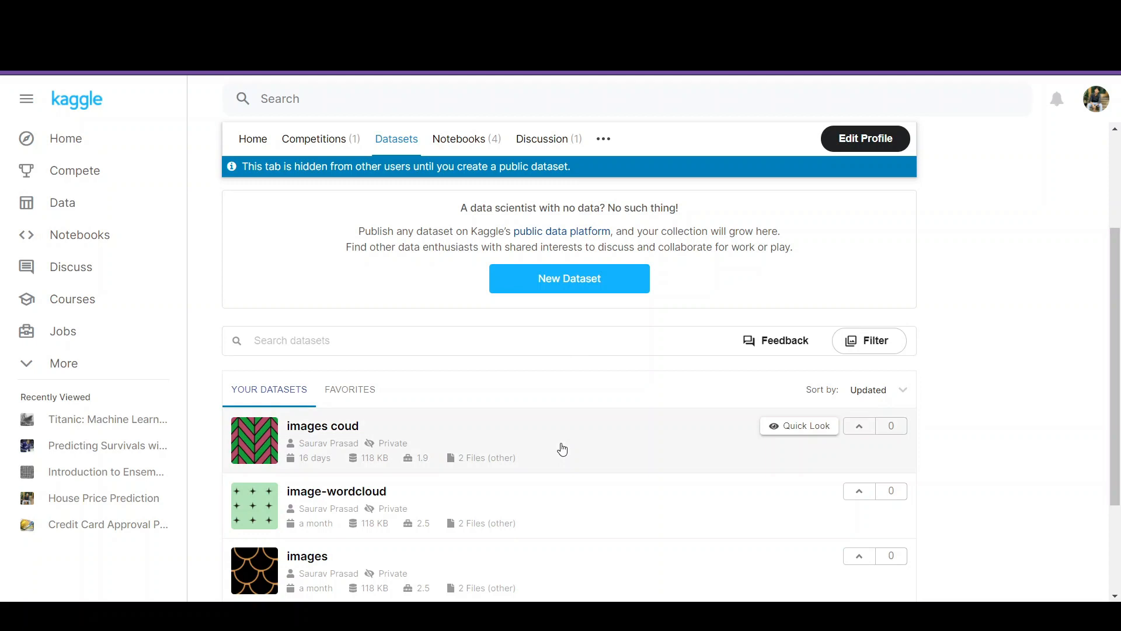
scroll(down, 3)
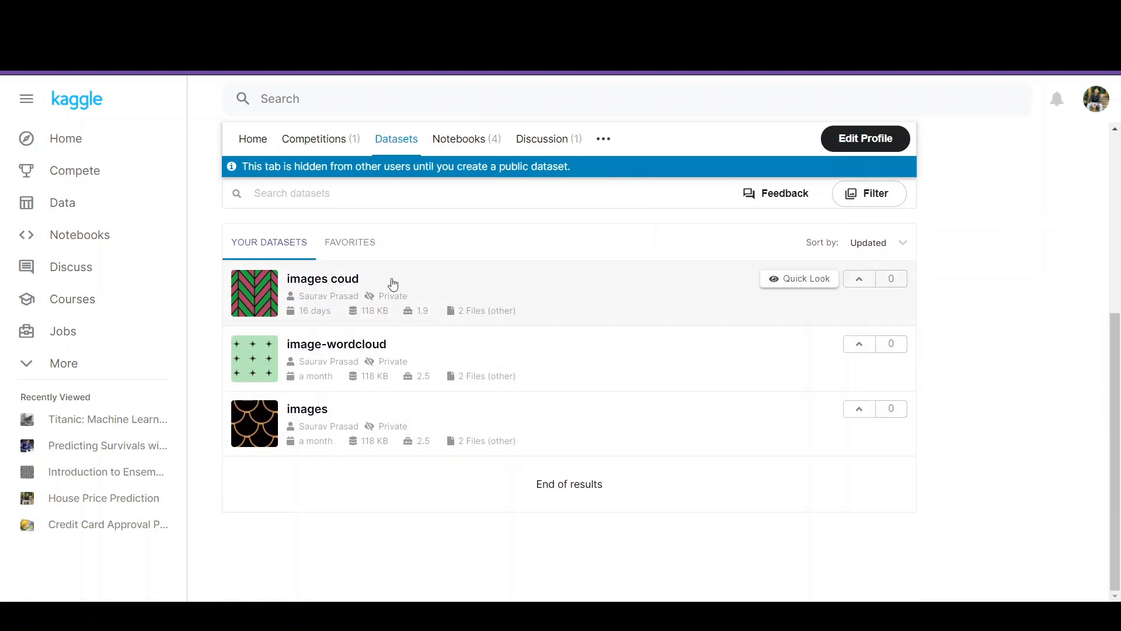
- Show the profile's four notebooks, including drafts and published ones, in the Your Work list
click(460, 139)
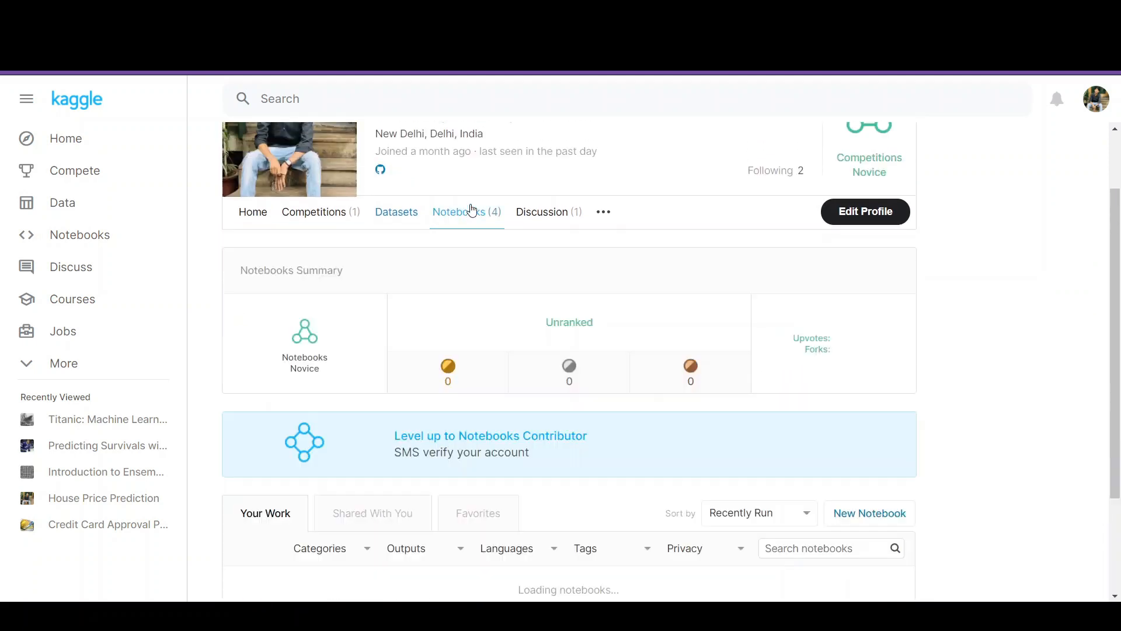
scroll(down, 3)
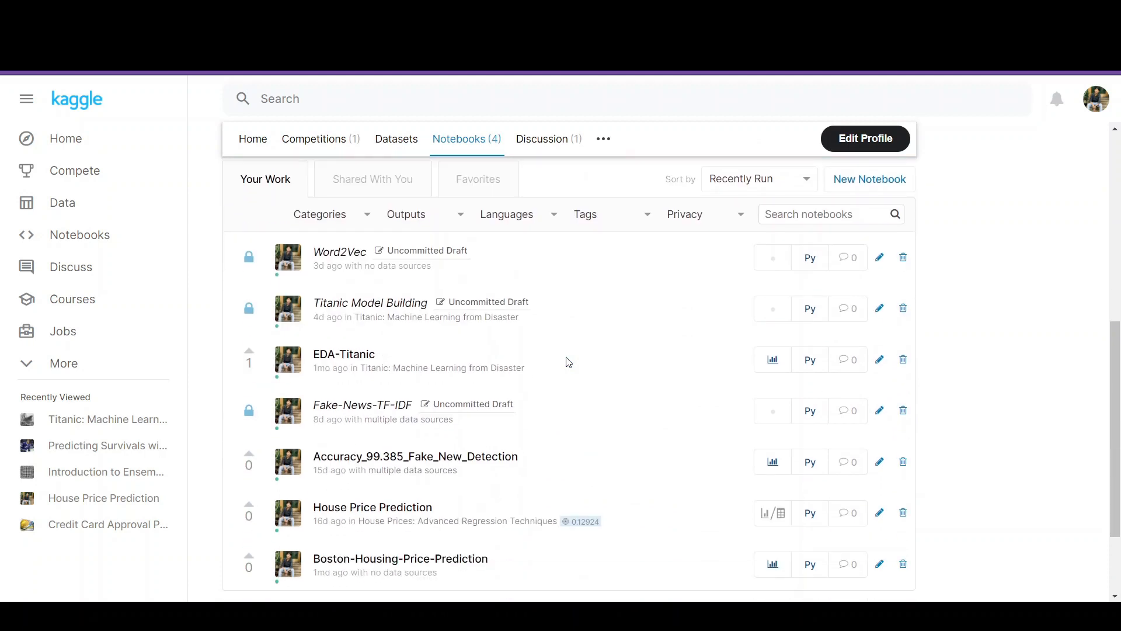
scroll(down, 3)
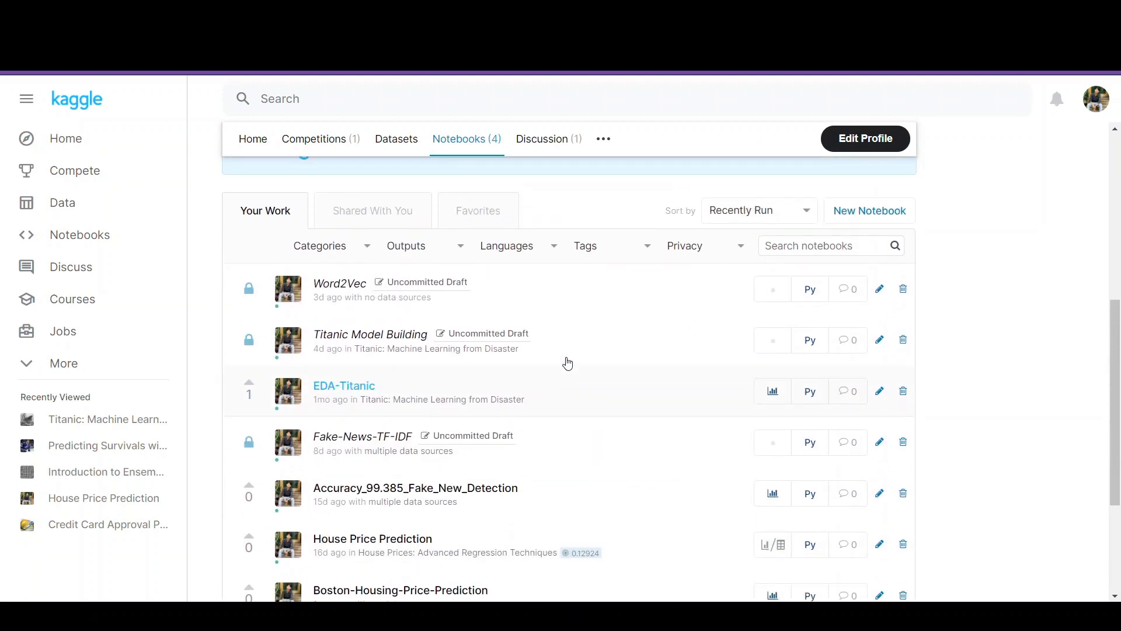
- Show the profile's Discussion summary with one post, one comment and a bronze medal
click(548, 139)
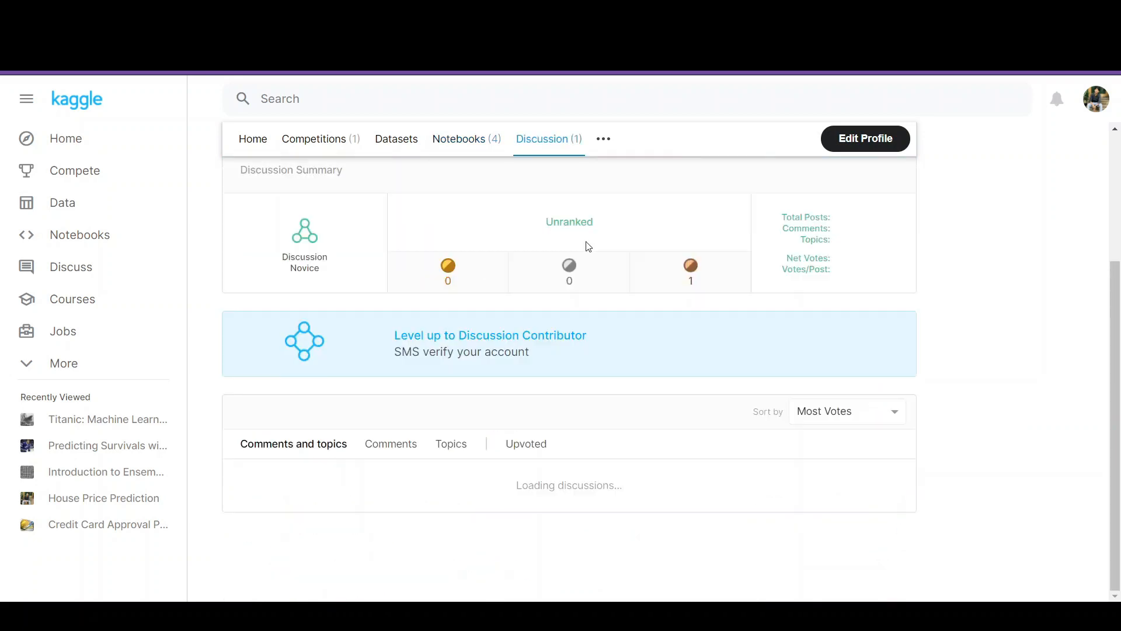
scroll(down, 3)
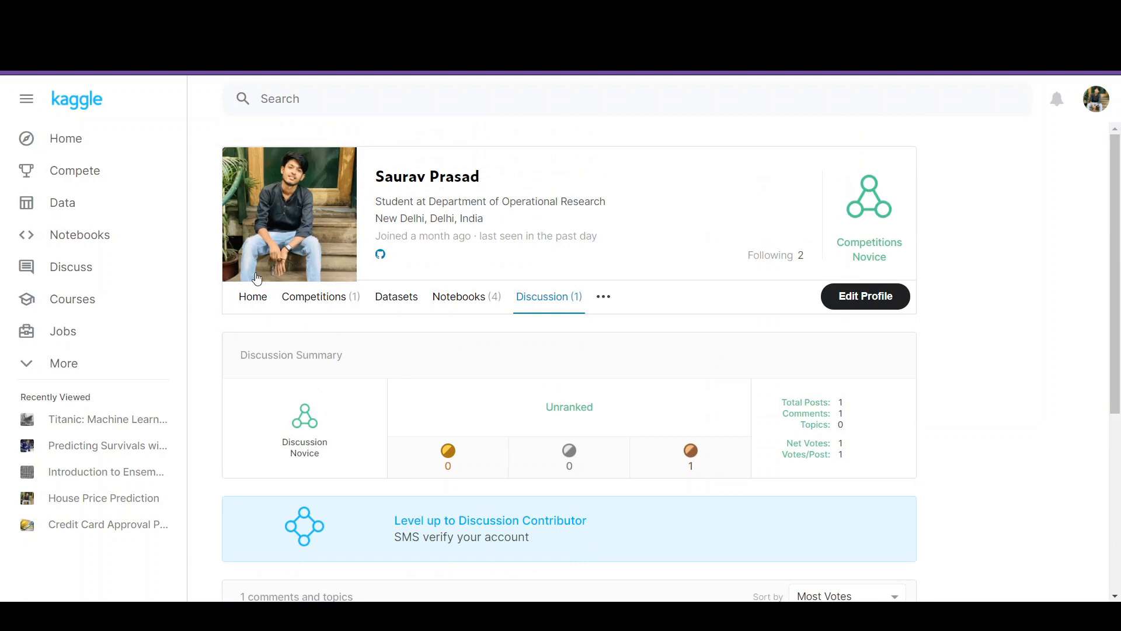
mouse_move(93, 137)
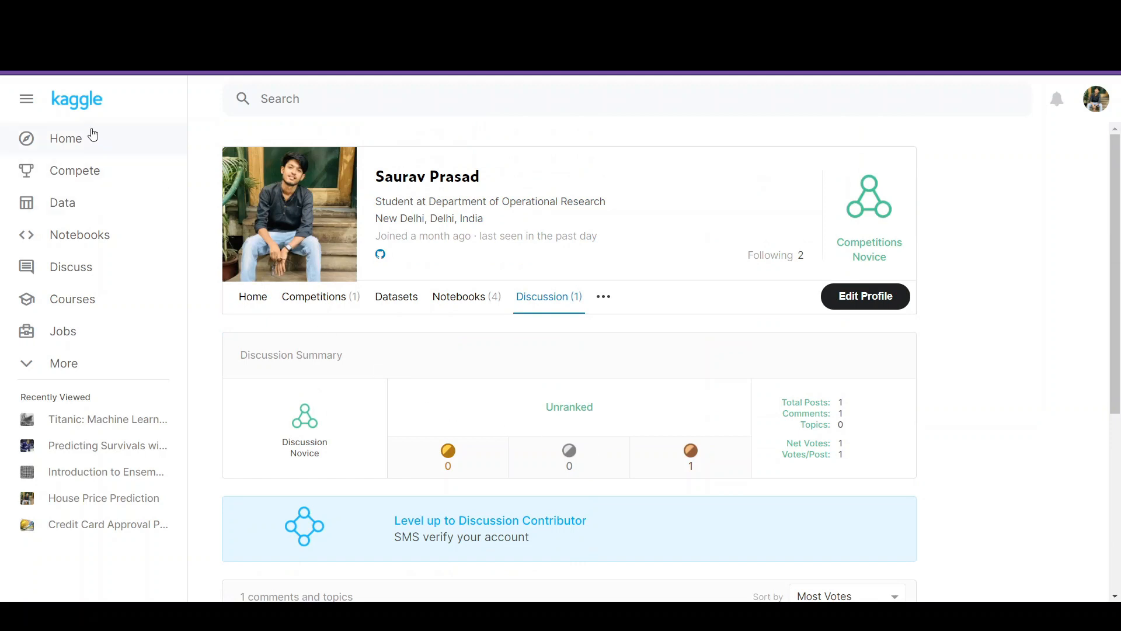
- Return to the Kaggle home newsfeed from the left sidebar
click(65, 138)
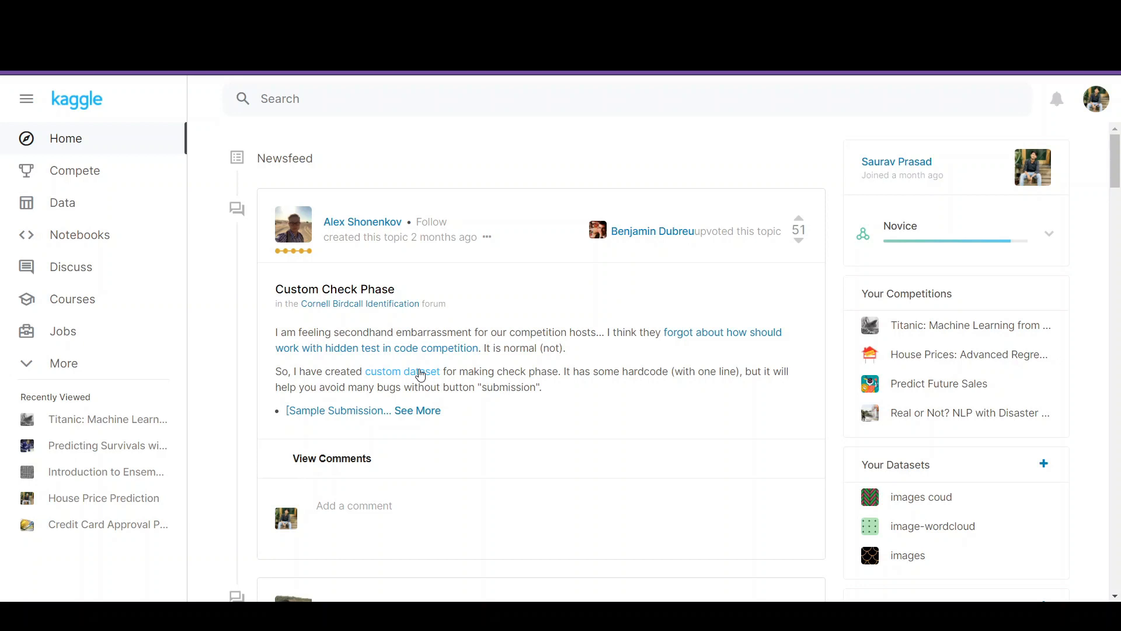
mouse_move(404, 155)
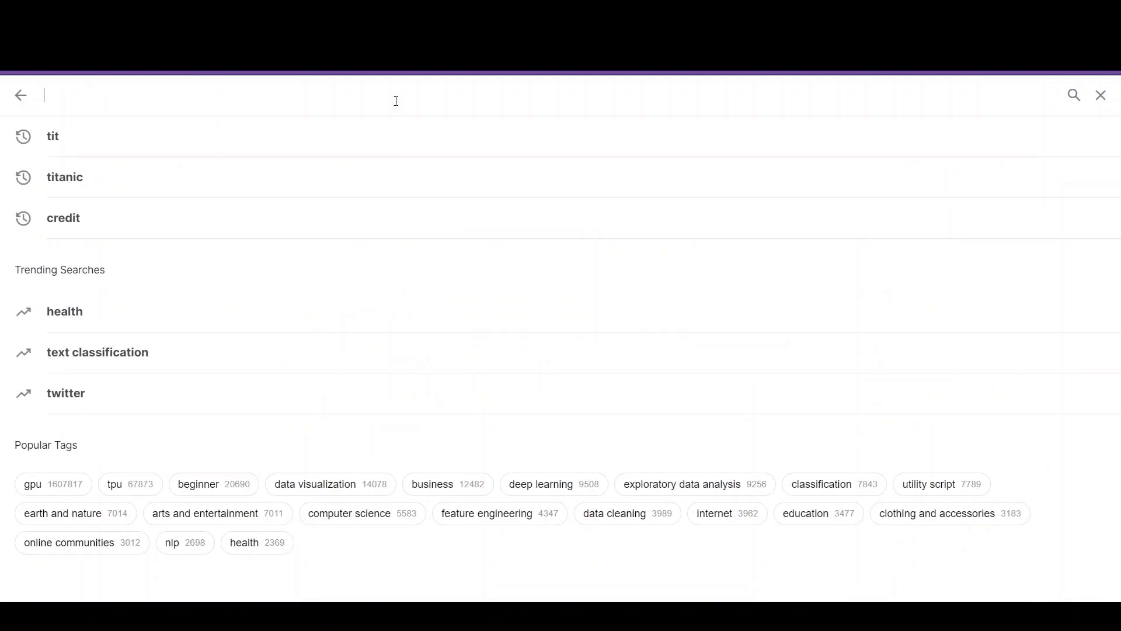
- Search Kaggle for 'fake news' and open the Fake and real news dataset result
text(fake news)
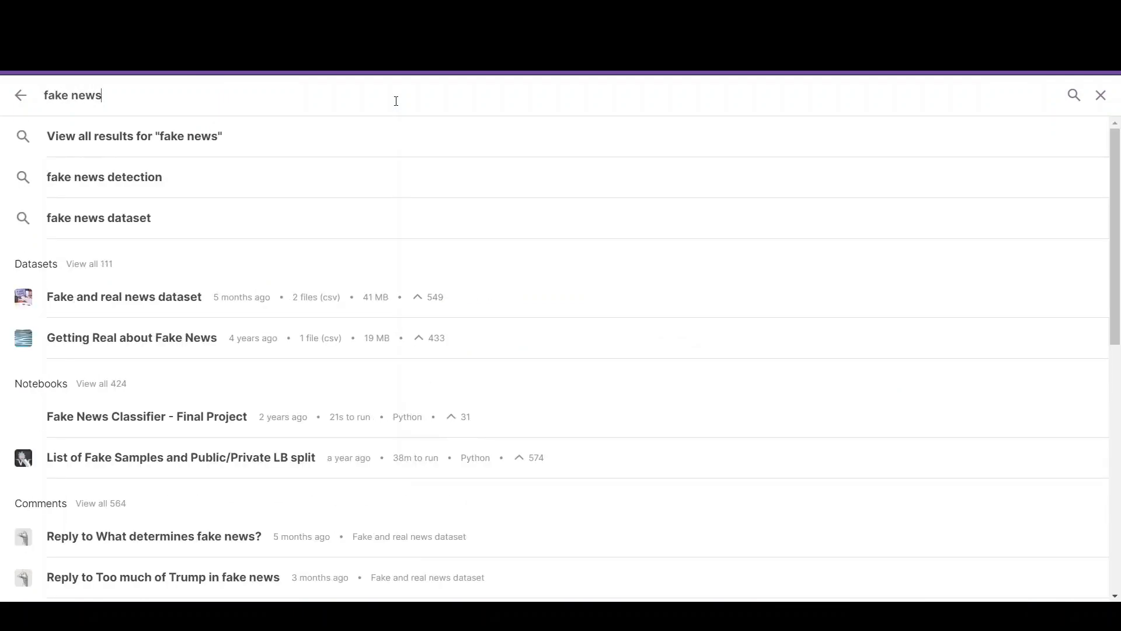
click(134, 136)
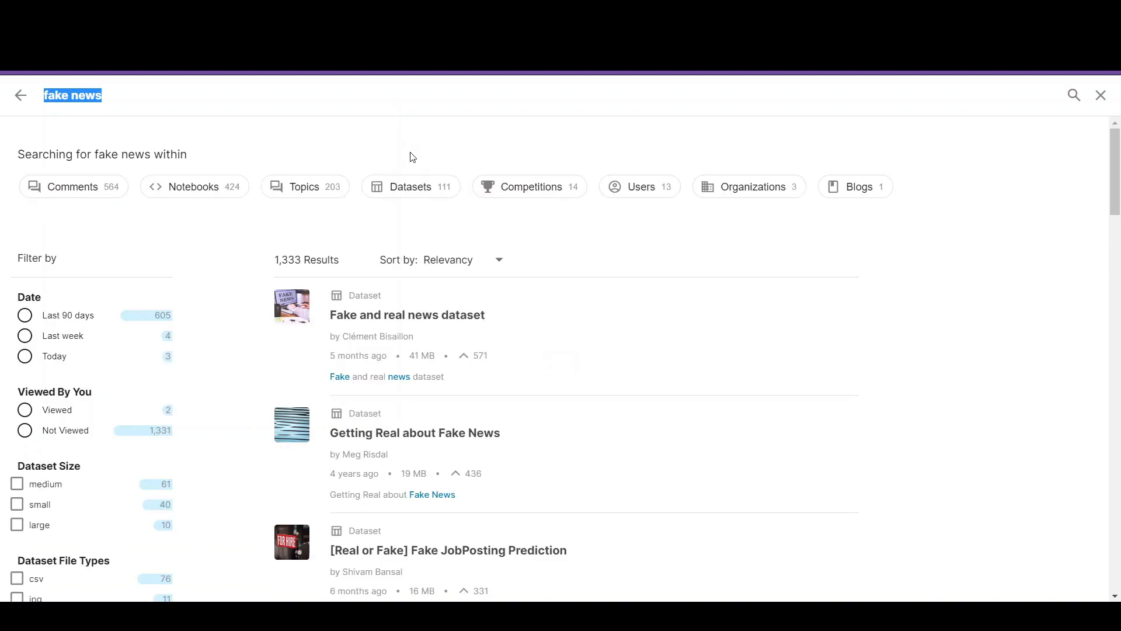
mouse_move(457, 343)
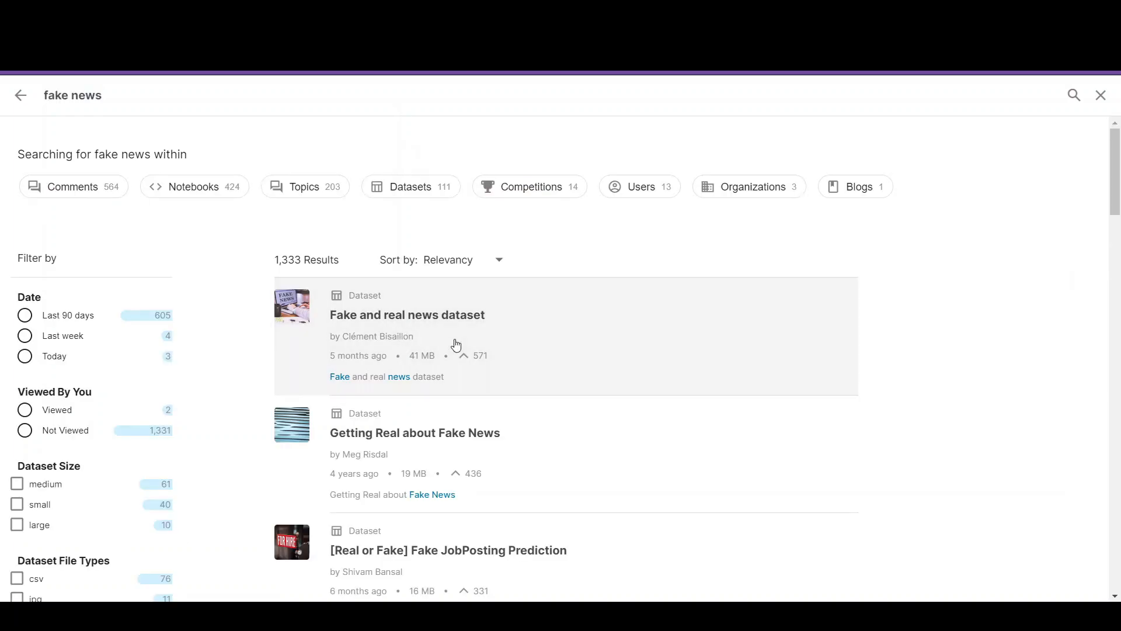
click(407, 314)
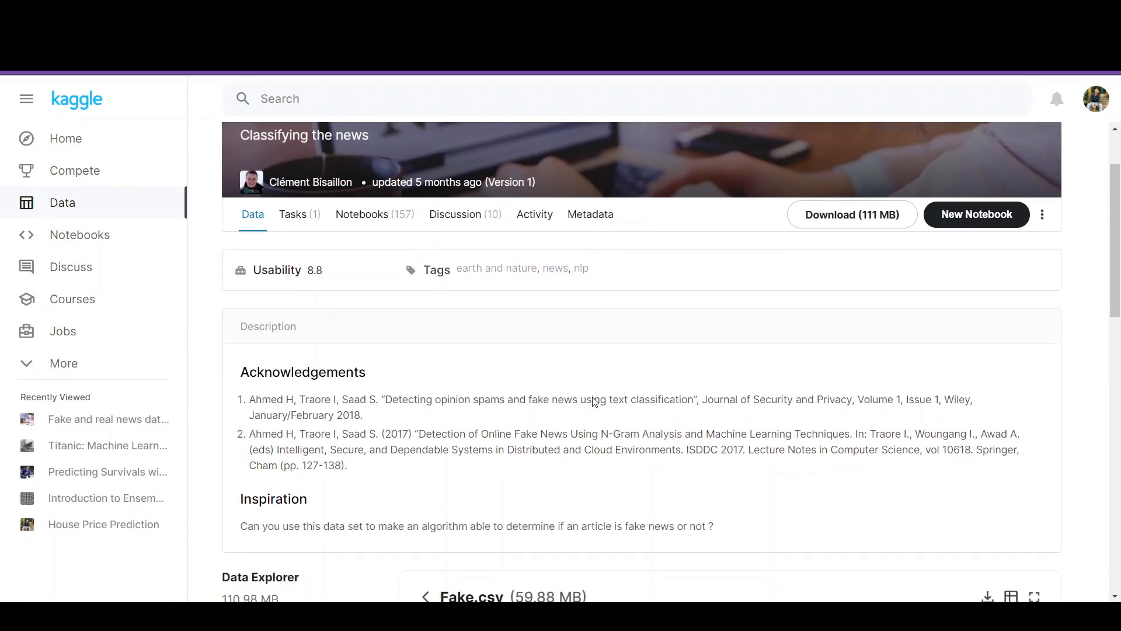
scroll(down, 3)
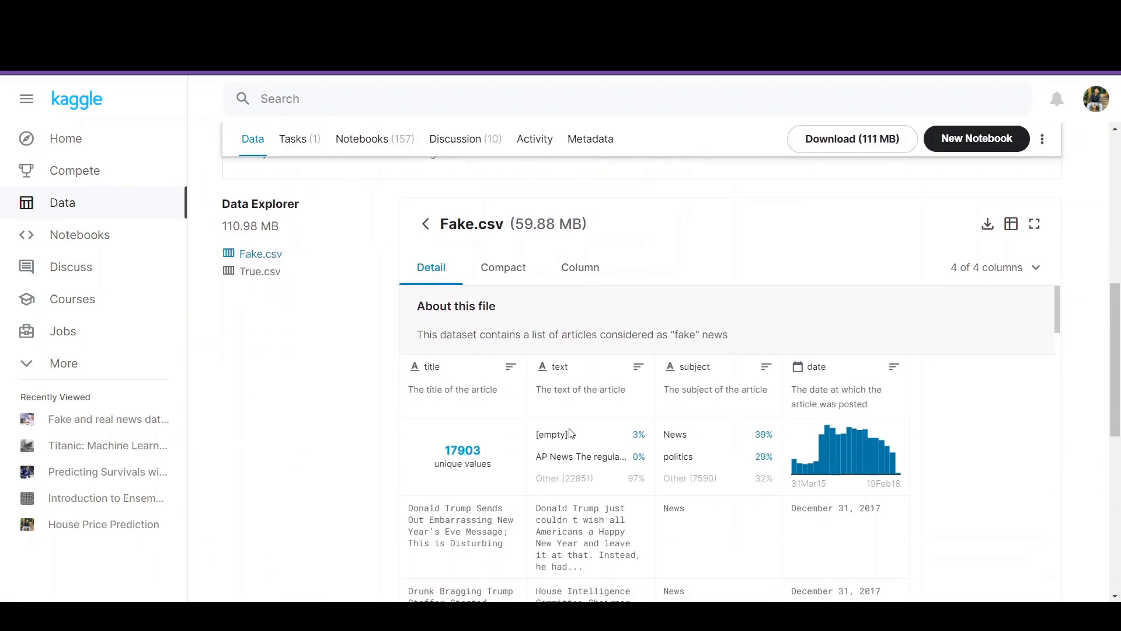
scroll(down, 3)
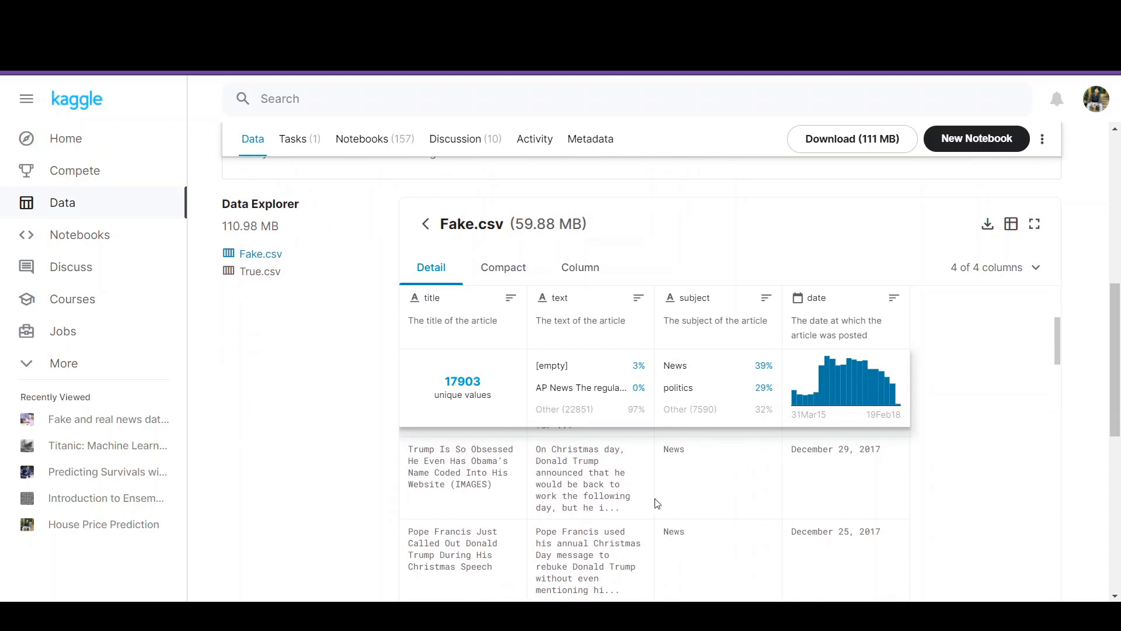
scroll(down, 3)
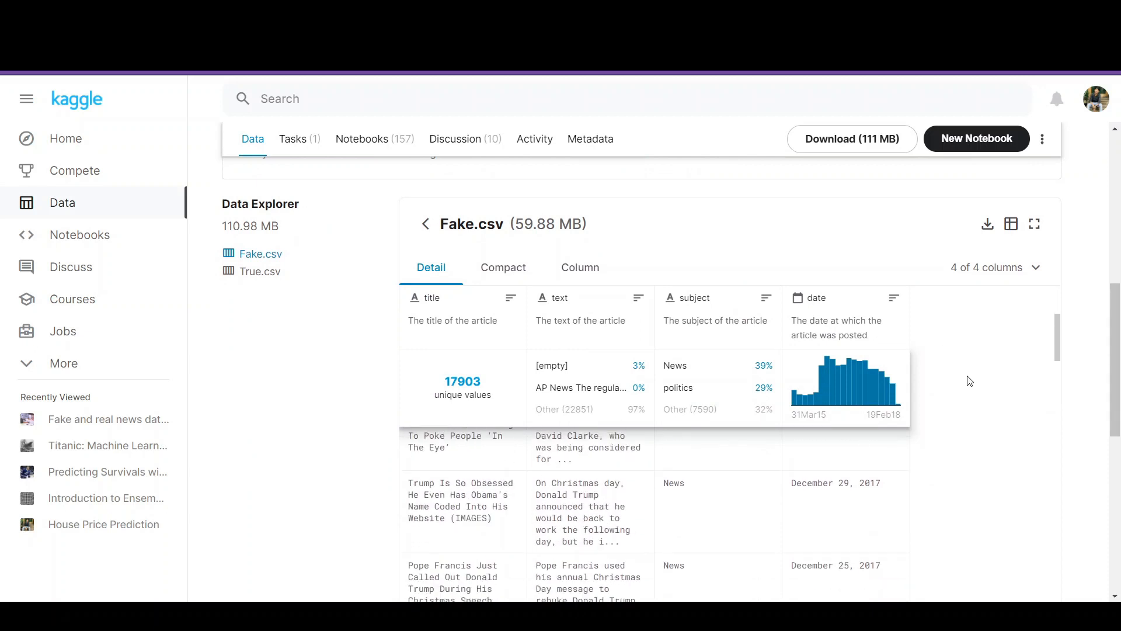
scroll(down, 3)
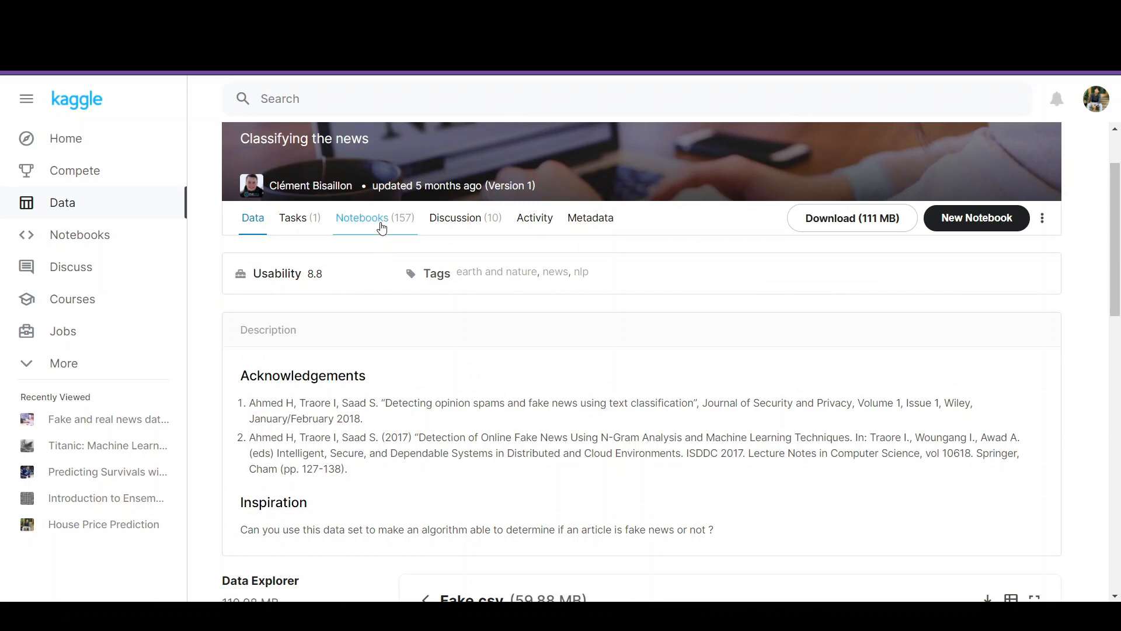
- Browse the dataset's 157 public notebooks, then look over its Discussion topics
click(362, 217)
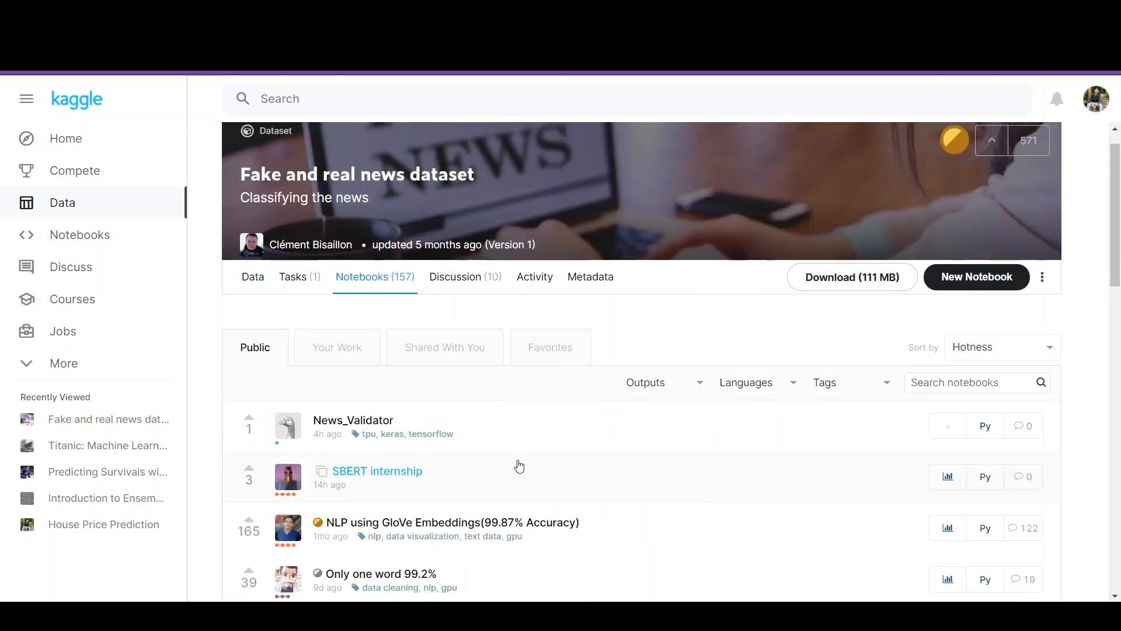
scroll(down, 3)
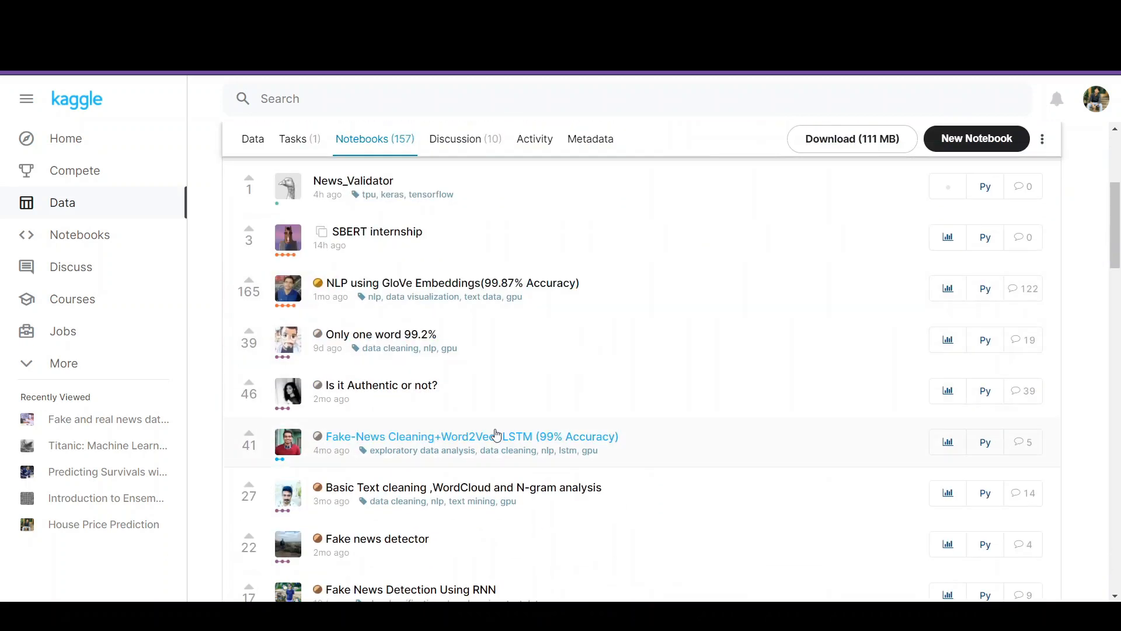
mouse_move(484, 400)
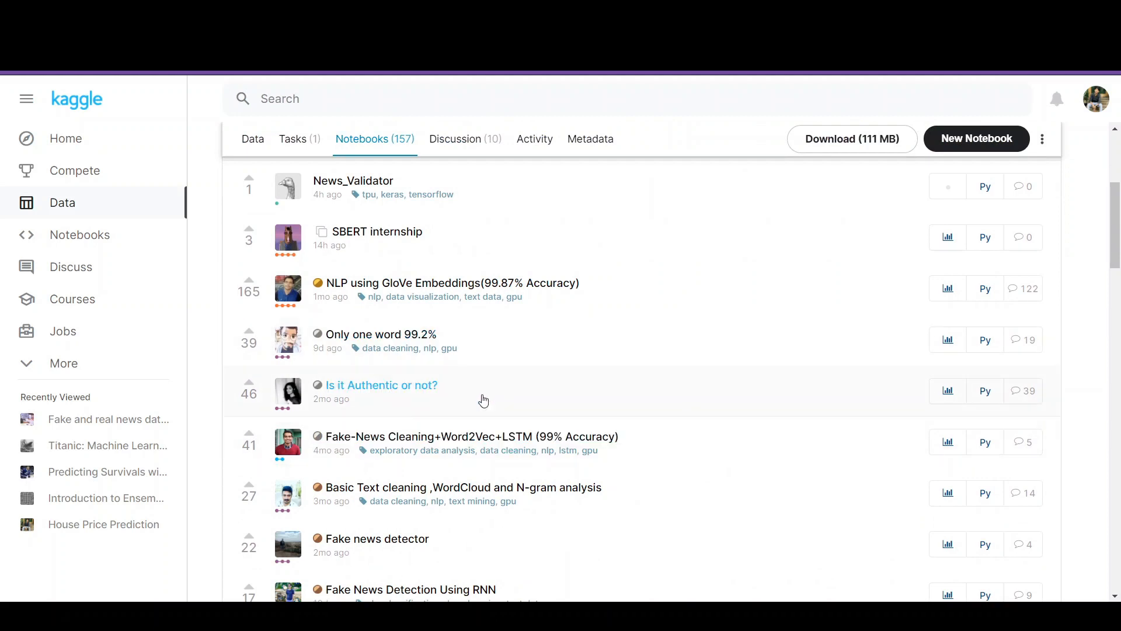
scroll(down, 3)
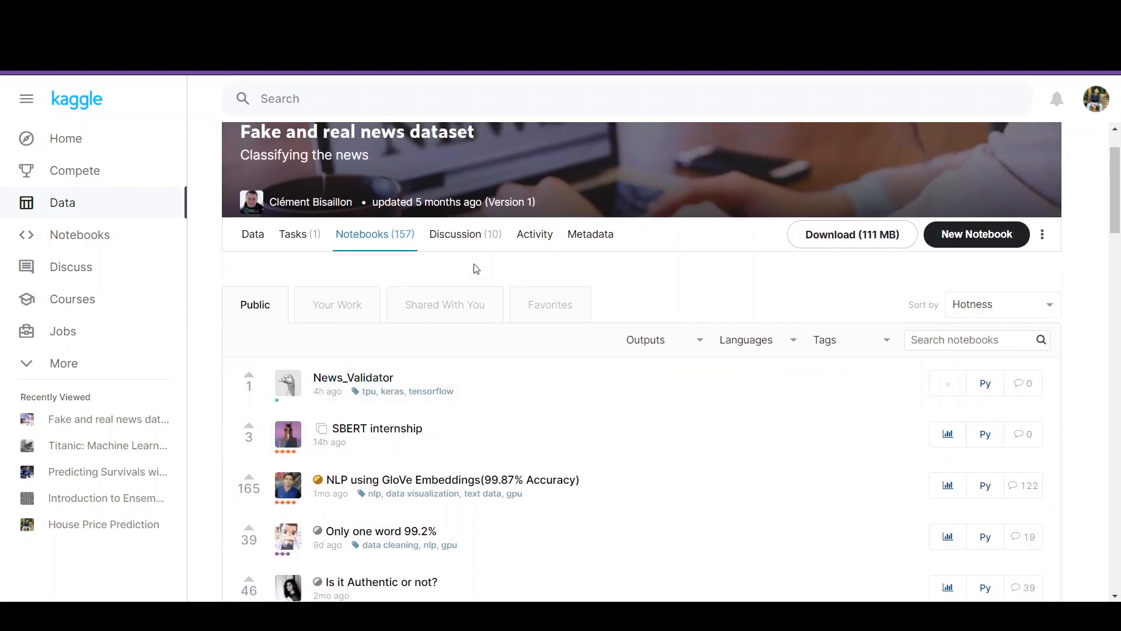
click(463, 233)
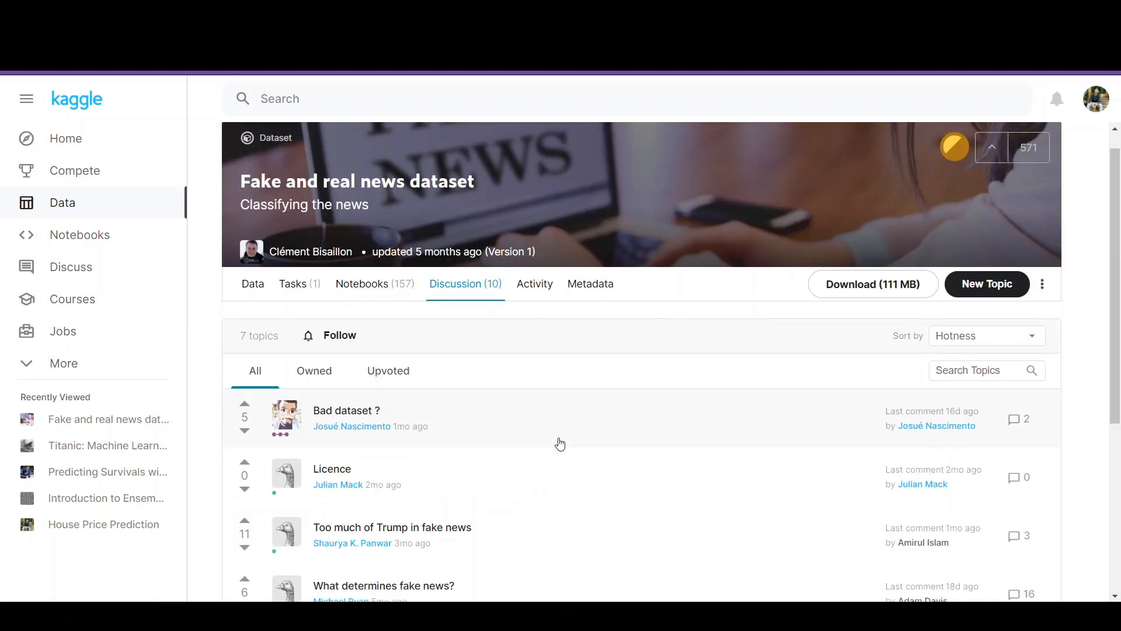
scroll(down, 3)
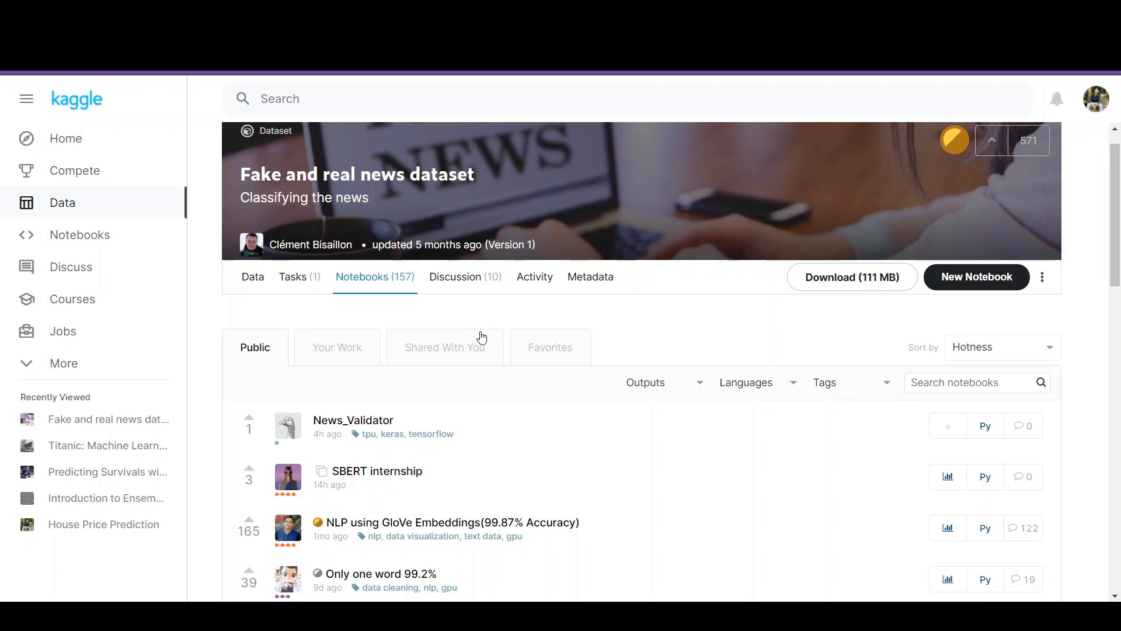
mouse_move(931, 307)
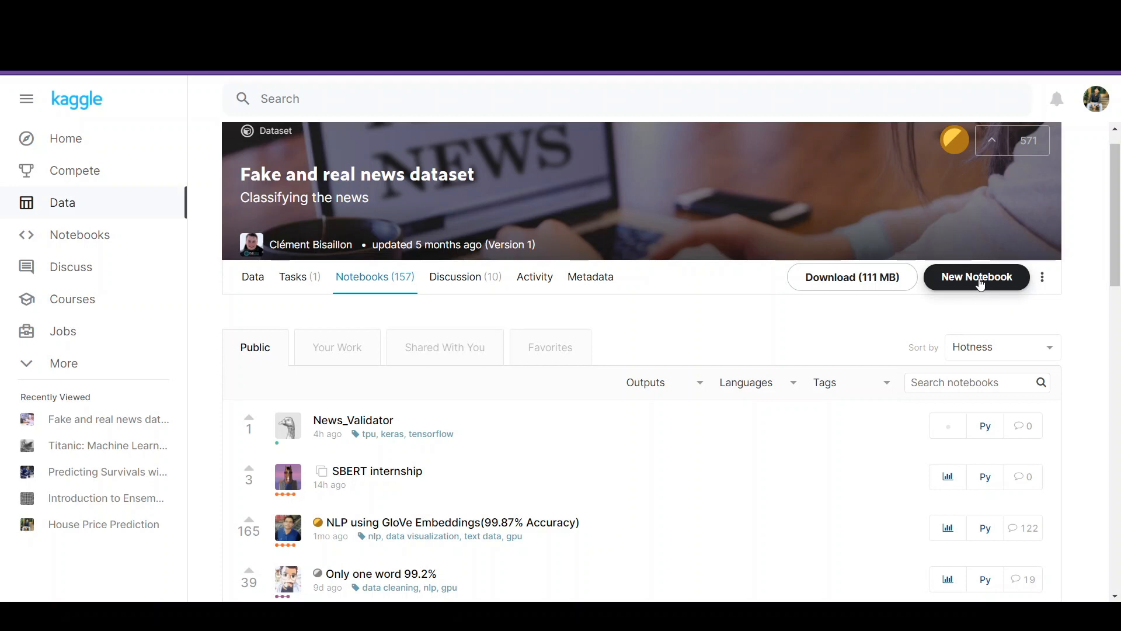
- Create a new Python notebook from the dataset page with default settings
click(976, 277)
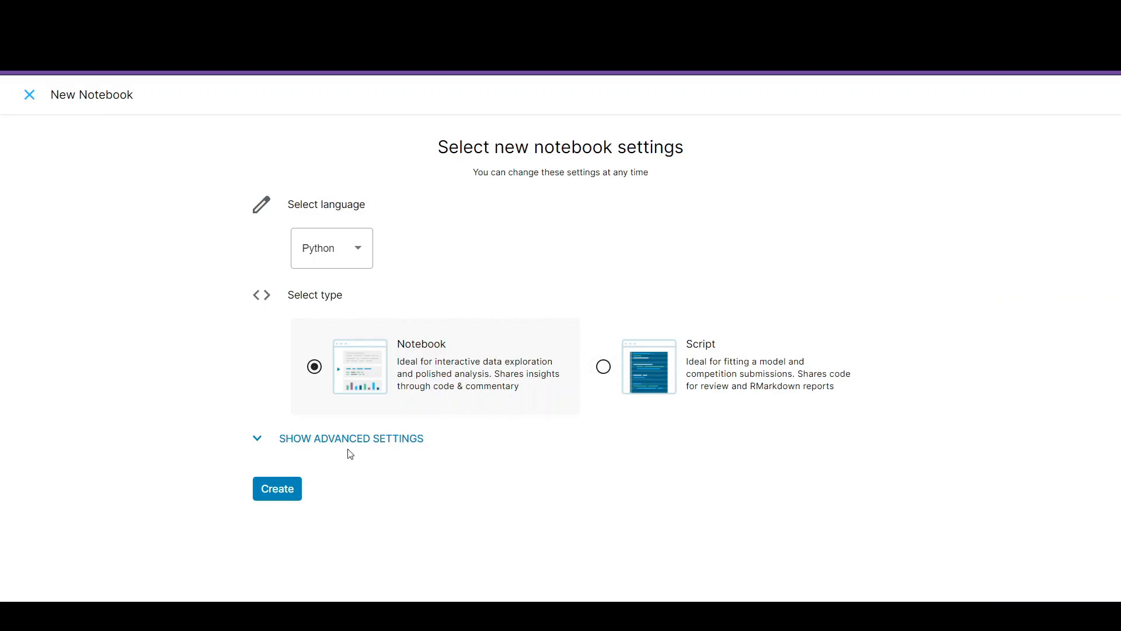
click(277, 489)
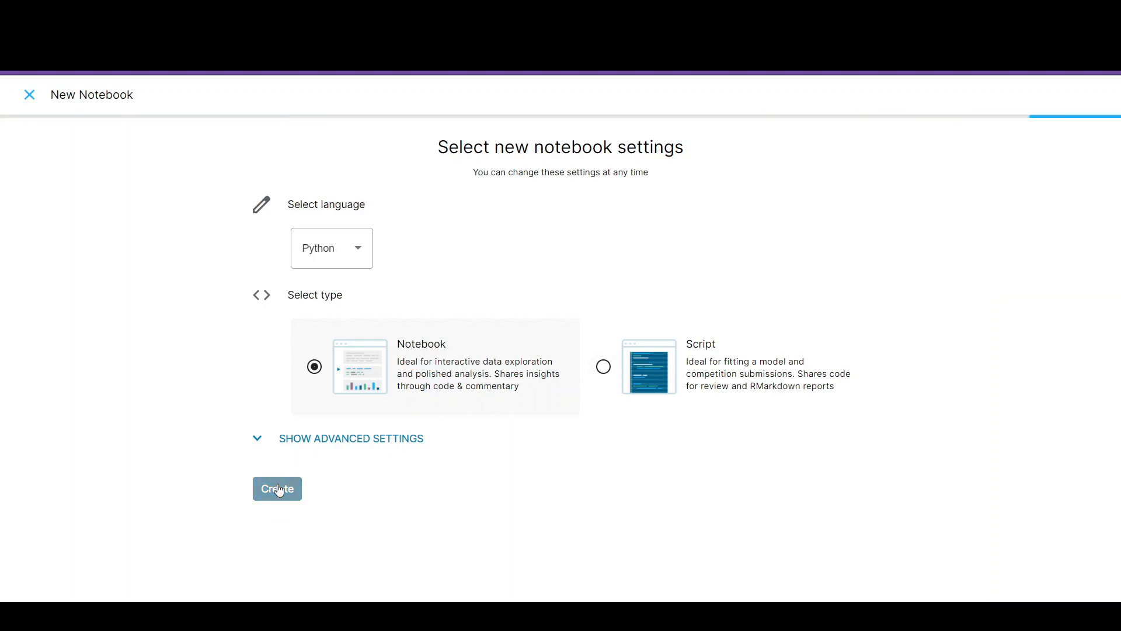
click(276, 488)
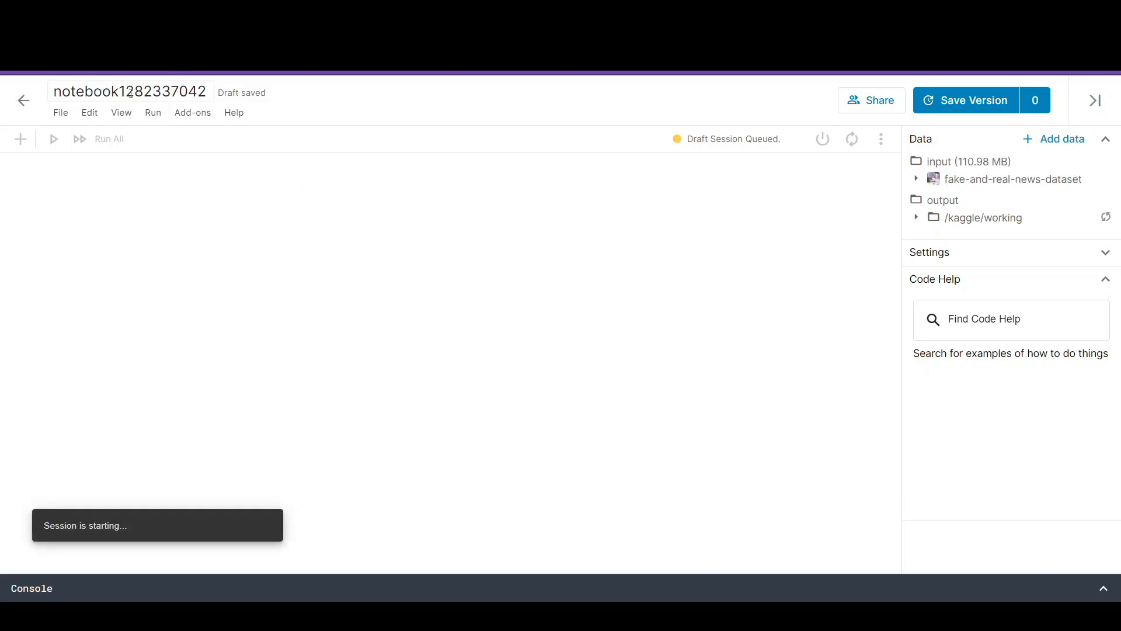
- Title the notebook 'Fake news detetction' and run the starter cell listing True.csv and Fake.csv
text(Fake news detetction)
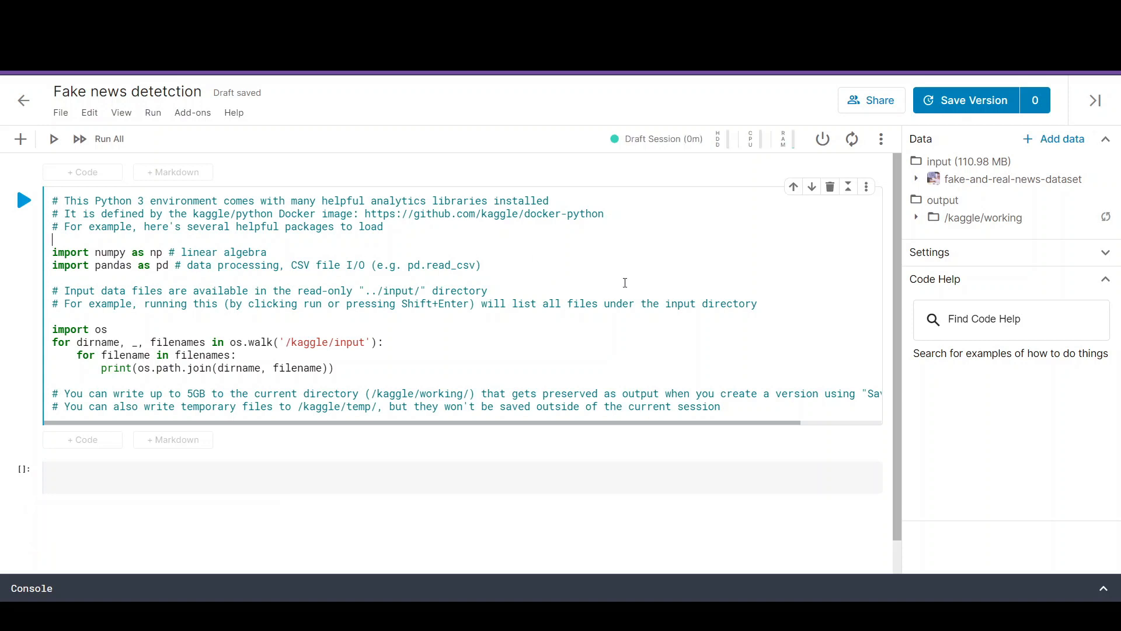
click(54, 199)
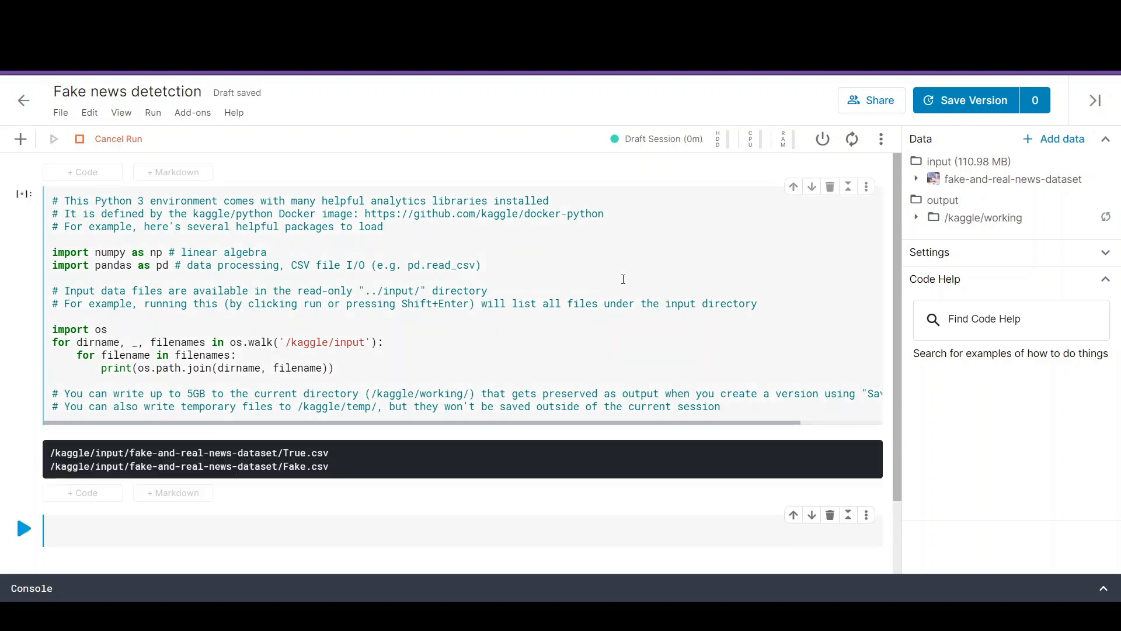